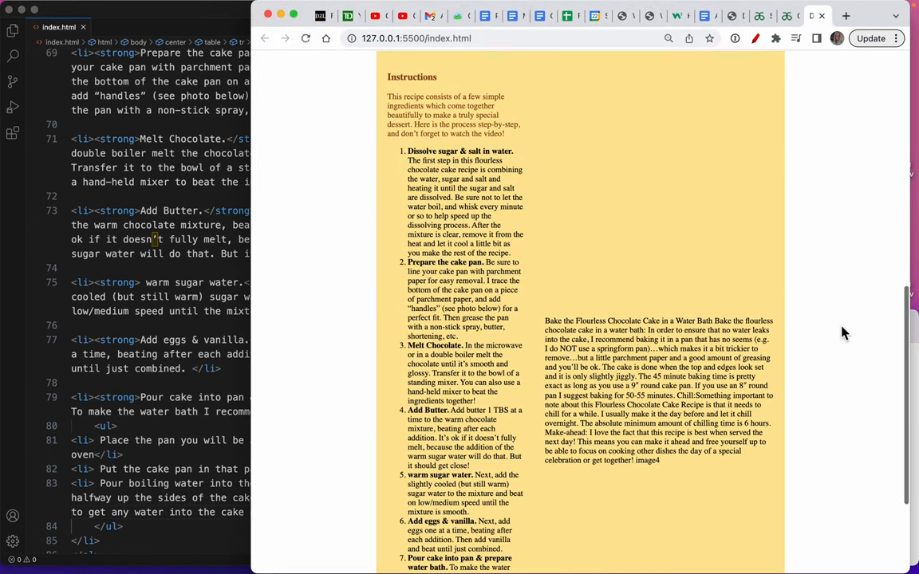
Fill in valign="top" on the water-bath table cell at line 91.
{"action": "scroll", "scroll_direction": "down", "scroll_amount": 3}
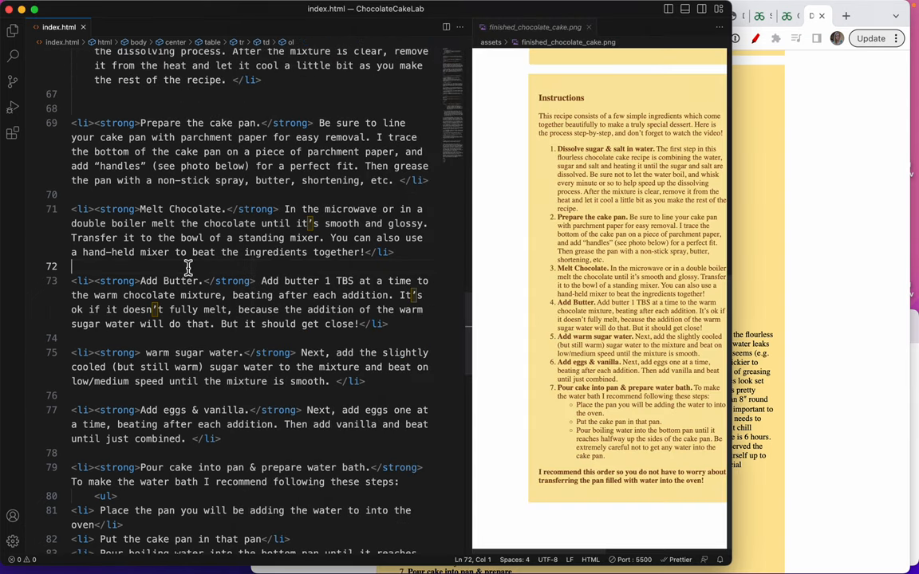
{"action": "scroll", "scroll_direction": "down", "scroll_amount": 3}
{"action": "type", "text": "<td valign=\"\">"}
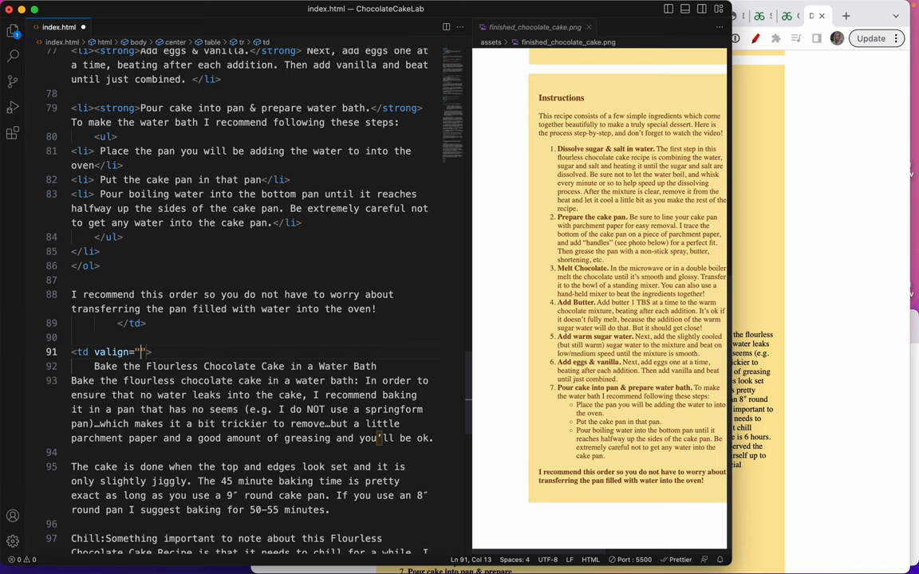
{"action": "type", "text": "top"}
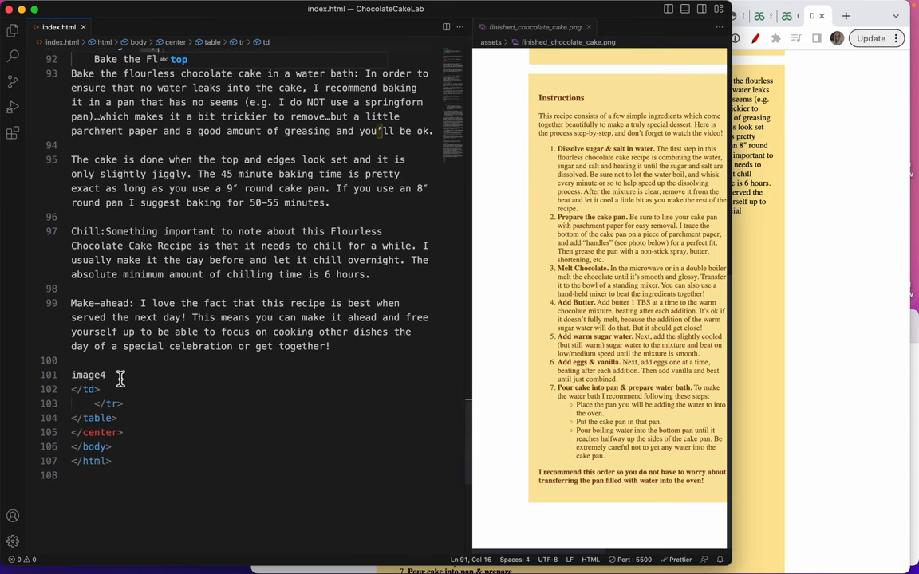
Replace the image4 placeholder with an img tag sourcing assets/images/image4.jpg.
{"action": "double_click", "coordinate": [88, 375]}
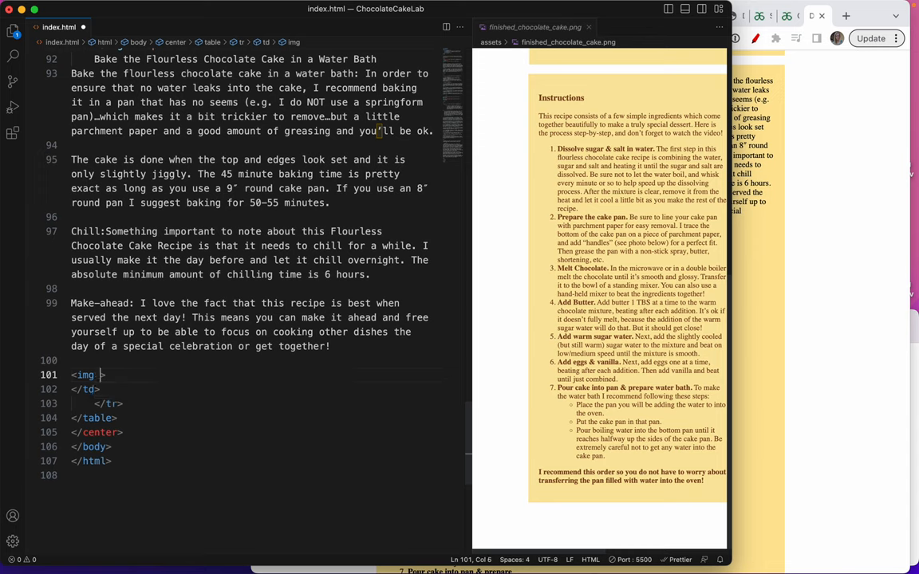
{"action": "type", "text": "src=\""}
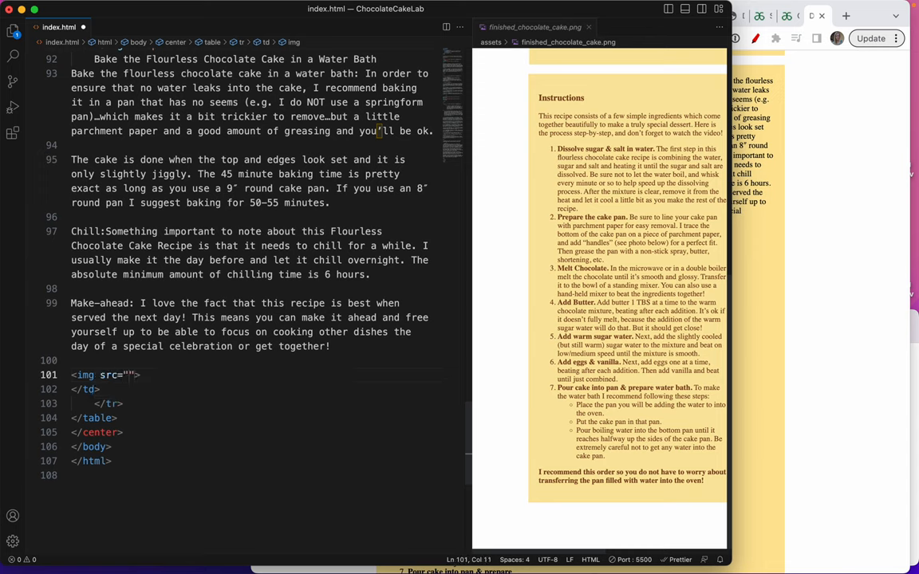
{"action": "type", "text": "assets/"}
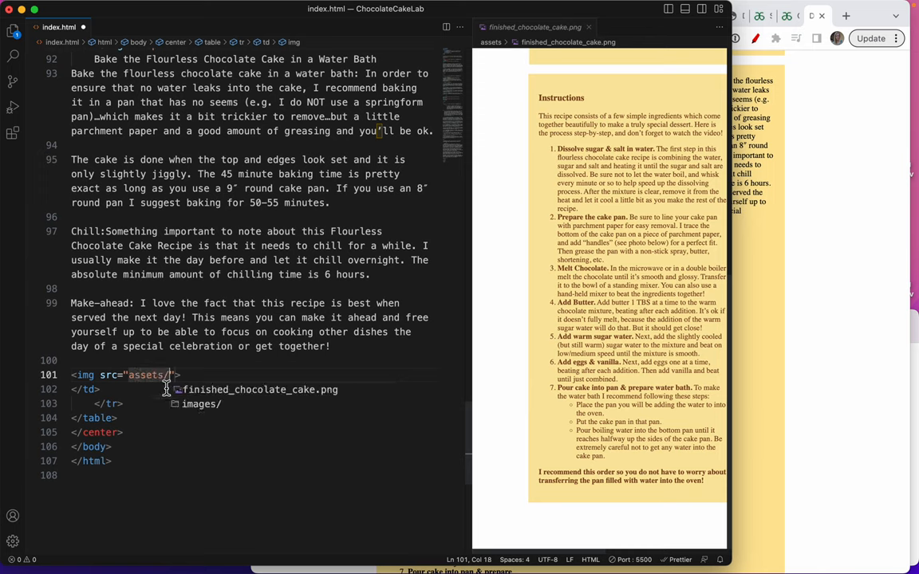
{"action": "type", "text": "ima"}
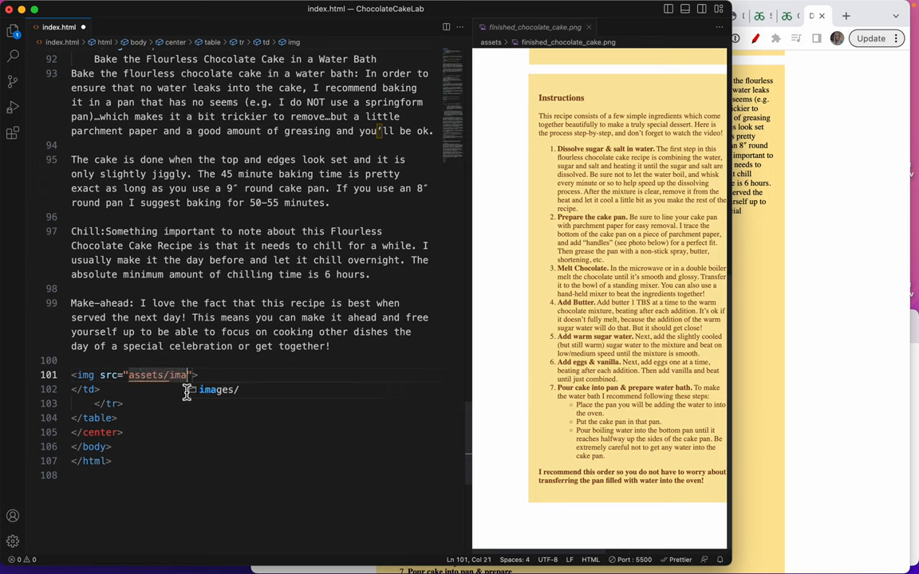
{"action": "type", "text": "/"}
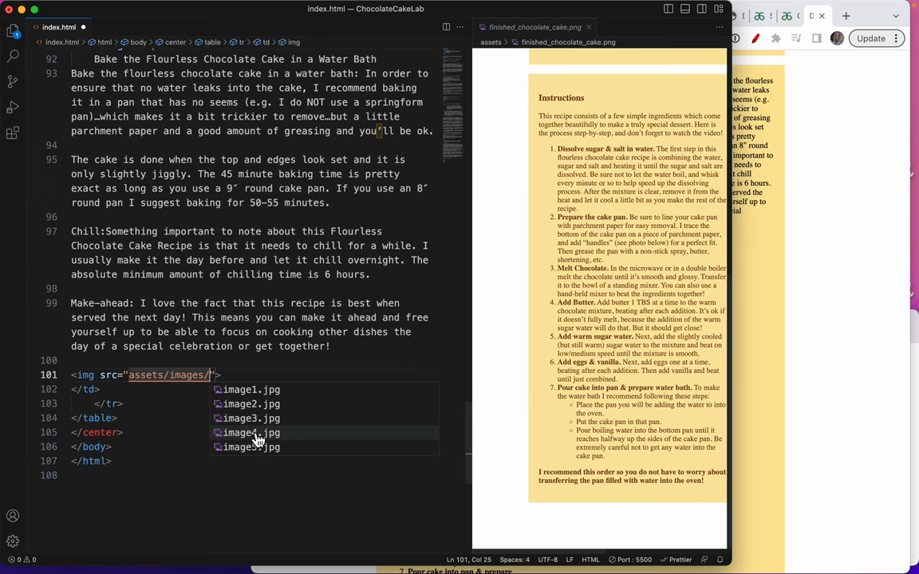
{"action": "left_click", "coordinate": [251, 433]}
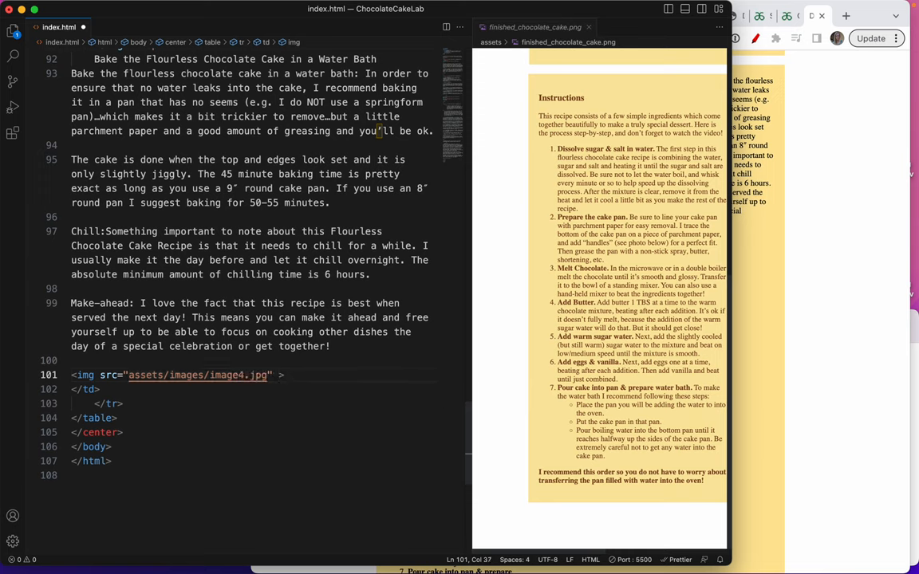
Give the cake image width 300px and alt text 'finished cake'.
{"action": "type", "text": "width"}
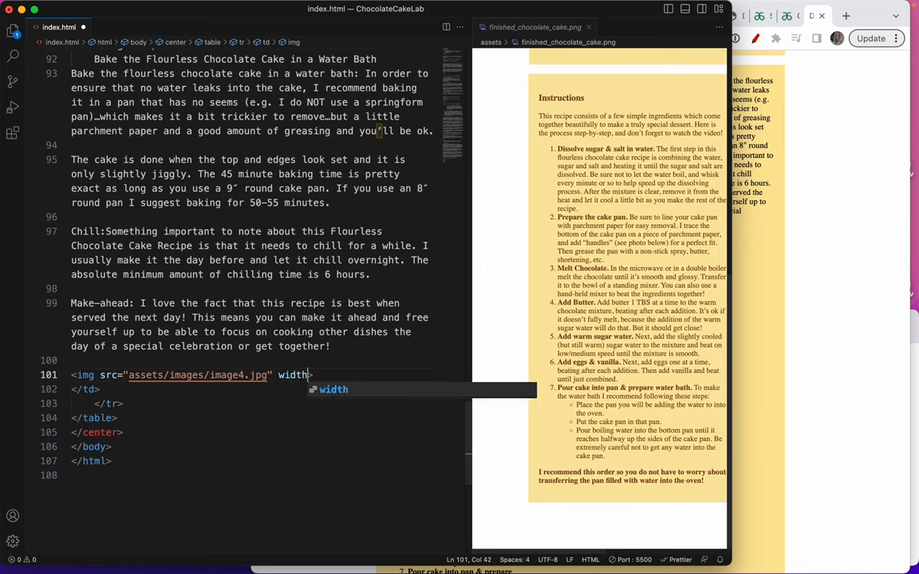
{"action": "type", "text": "=\"3\""}
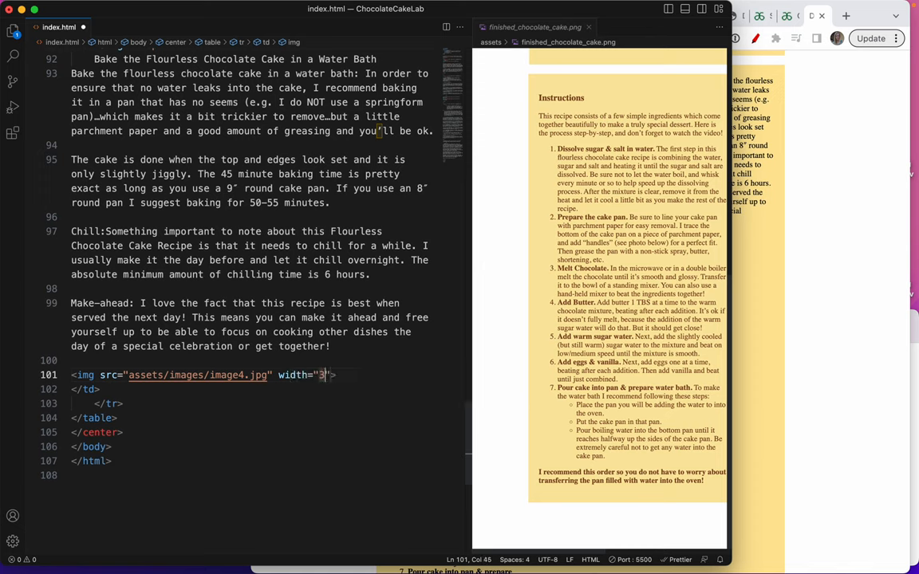
{"action": "type", "text": "00px"}
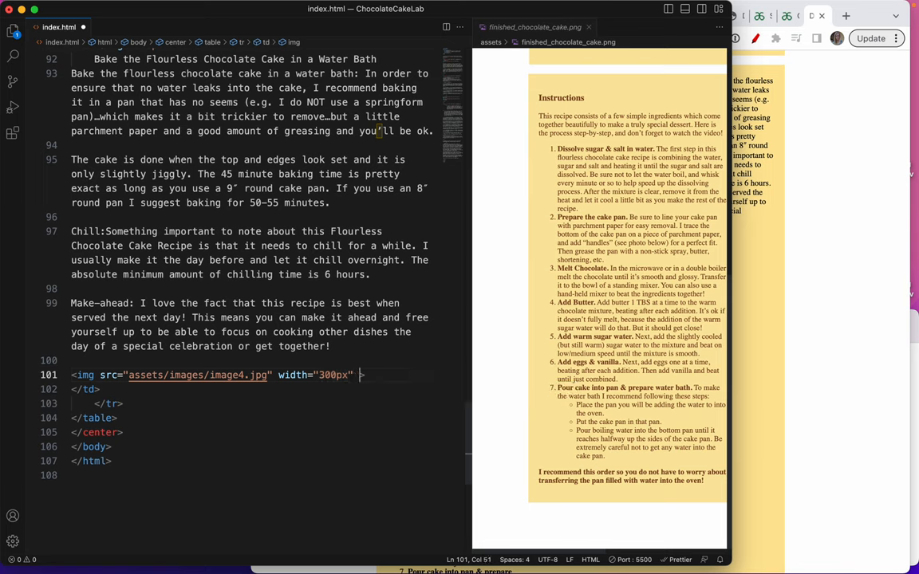
{"action": "type", "text": "alt=\""}
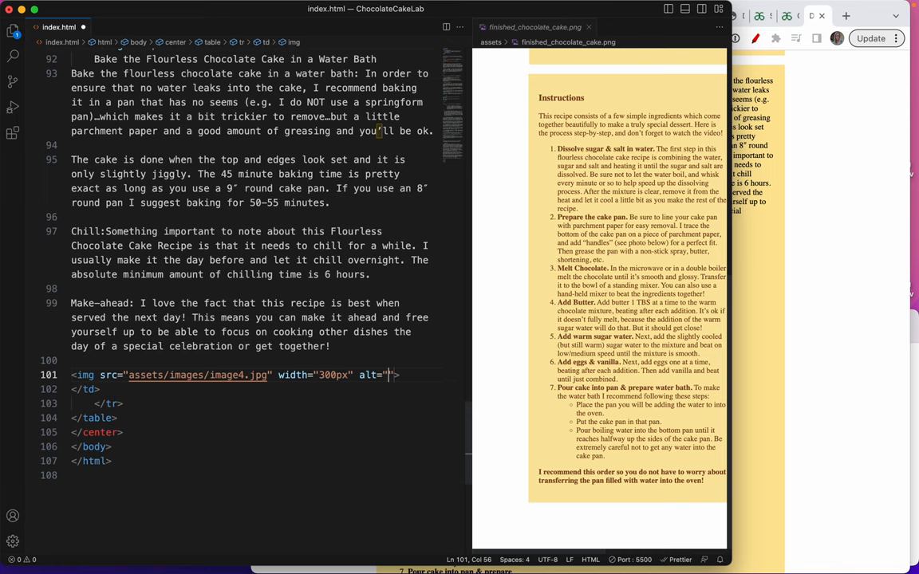
{"action": "type", "text": "finished"}
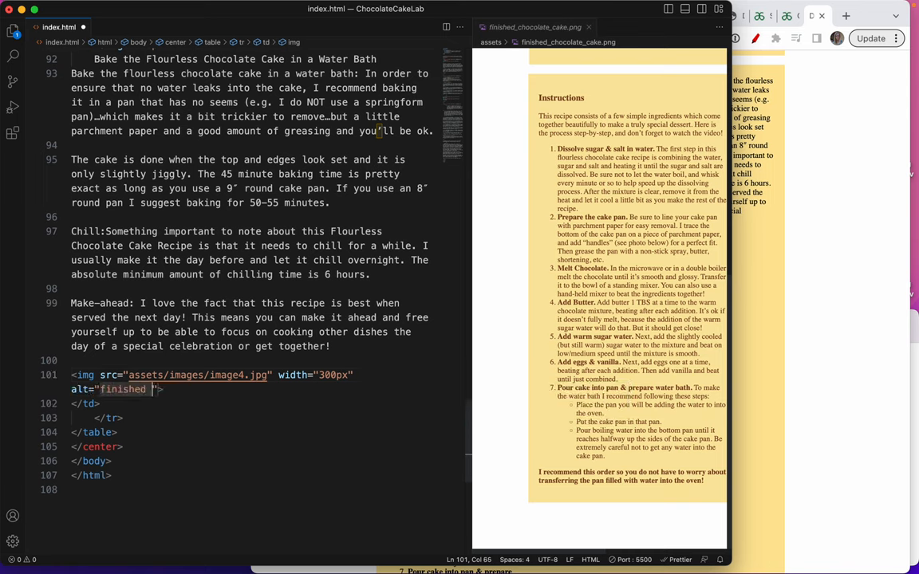
{"action": "type", "text": "cake"}
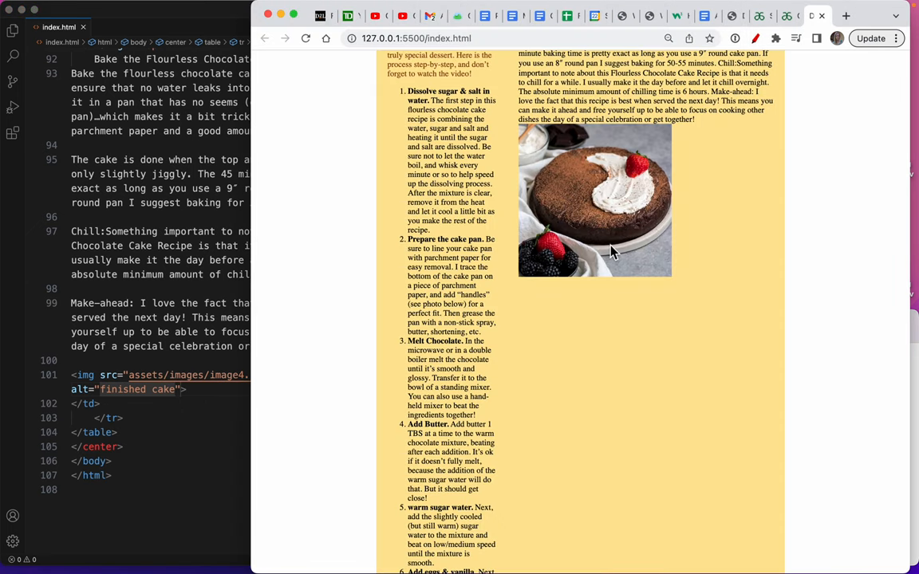
{"action": "mouse_move", "coordinate": [623, 231]}
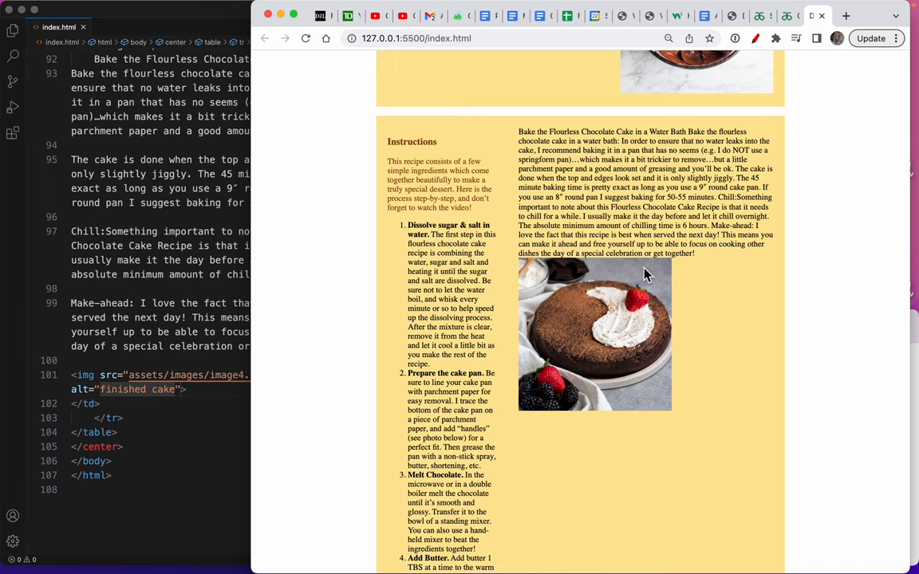
{"action": "mouse_move", "coordinate": [221, 366]}
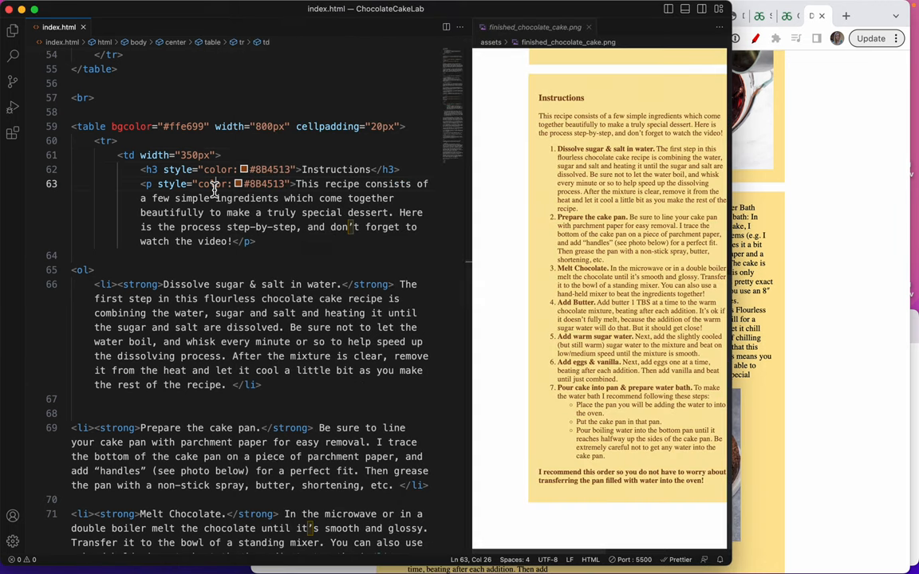
Change the Instructions td width from 350px to 375px and review the Chrome preview.
{"action": "double_click", "coordinate": [193, 155]}
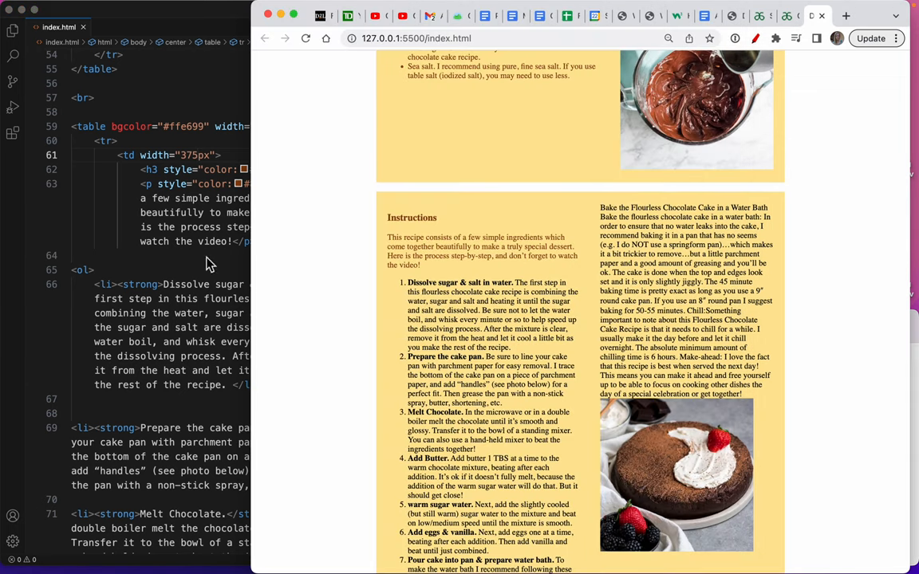
{"action": "mouse_move", "coordinate": [286, 317]}
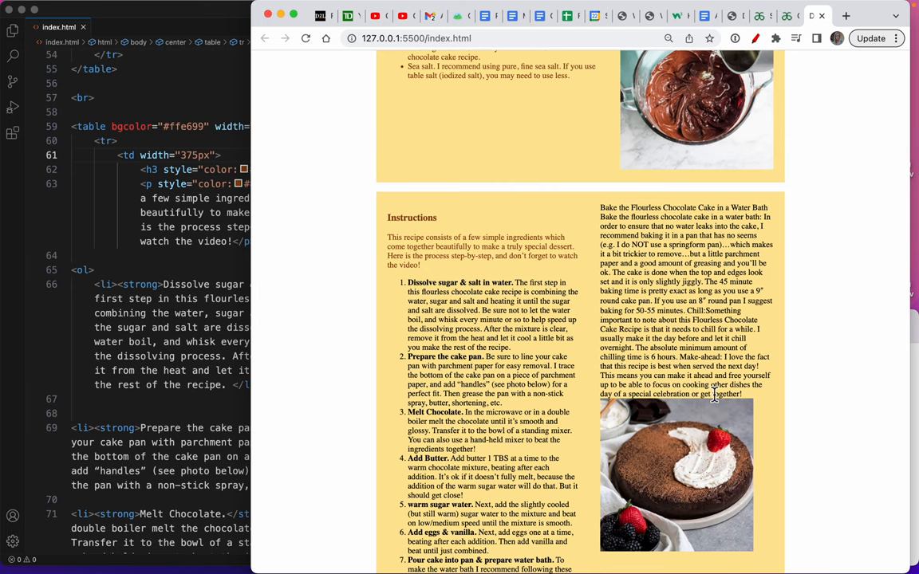
{"action": "scroll", "scroll_direction": "down", "scroll_amount": 3}
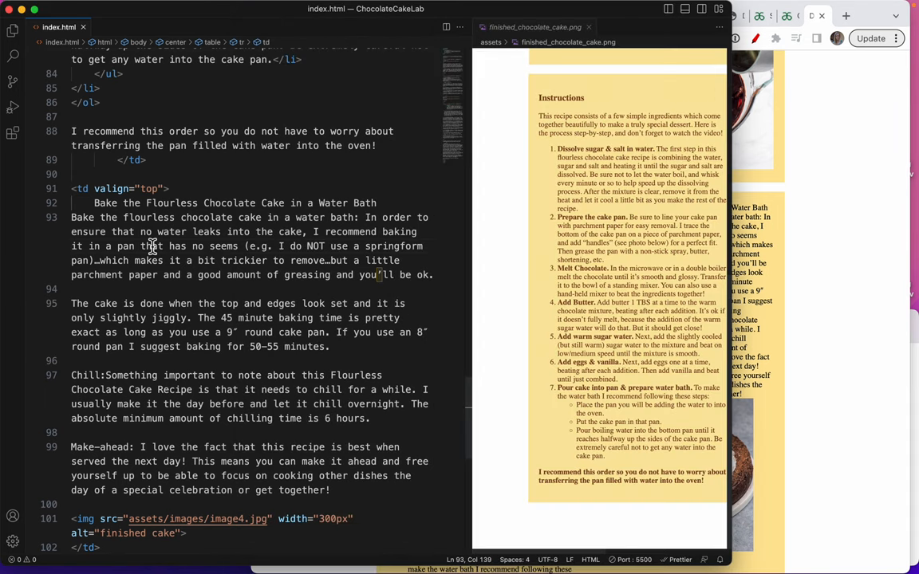
{"action": "mouse_move", "coordinate": [825, 249]}
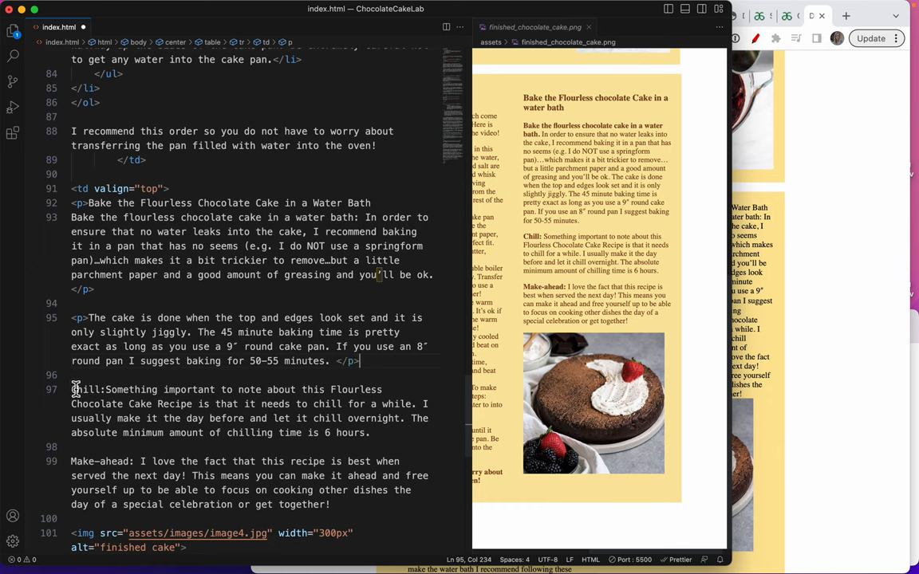
Wrap the Bake, doneness, Chill and Make-ahead blocks in <p> tags and bold the heading.
{"action": "type", "text": "<p"}
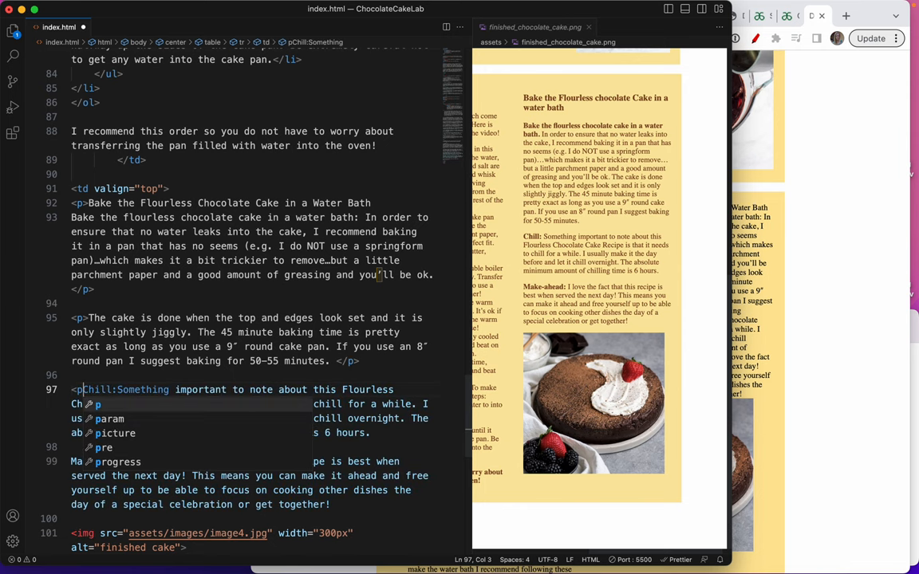
{"action": "type", "text": "<p>"}
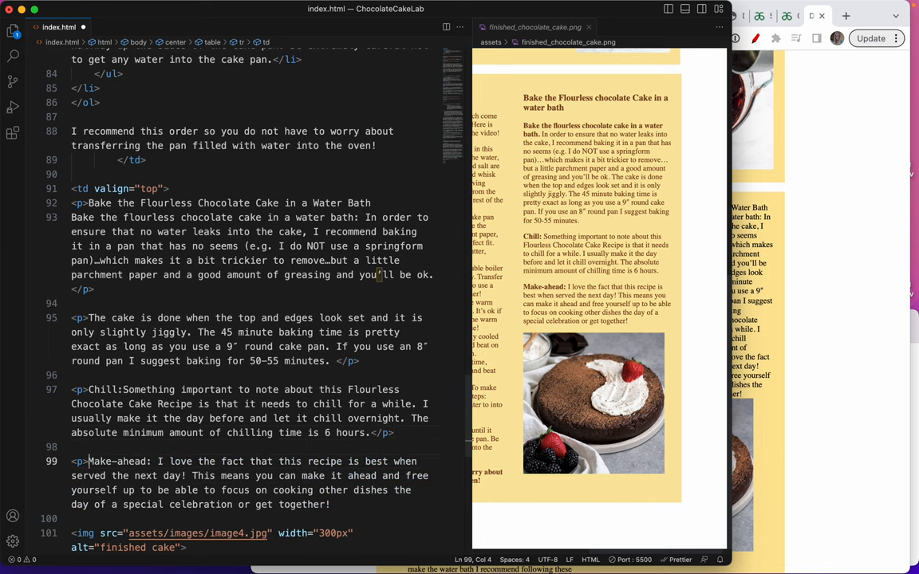
{"action": "type", "text": "</p>"}
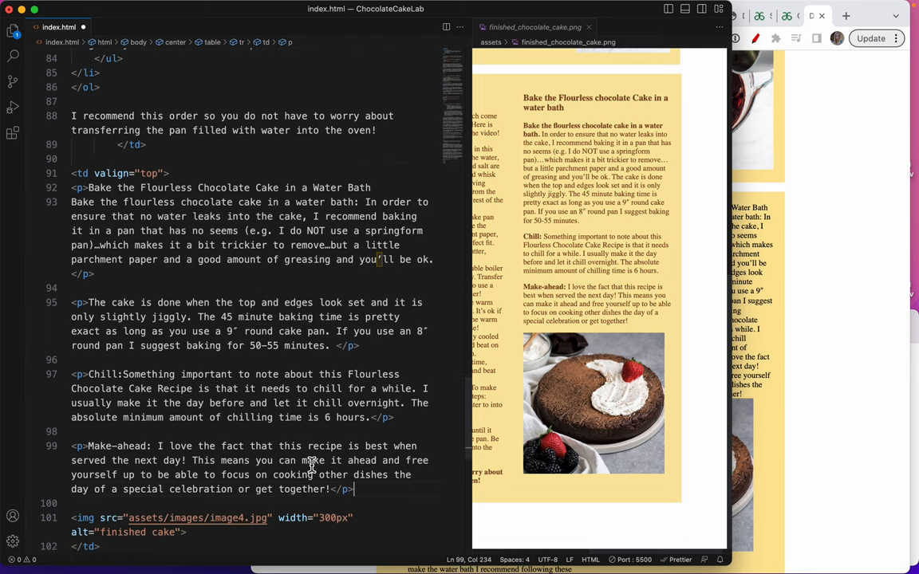
{"action": "scroll", "scroll_direction": "down", "scroll_amount": 3}
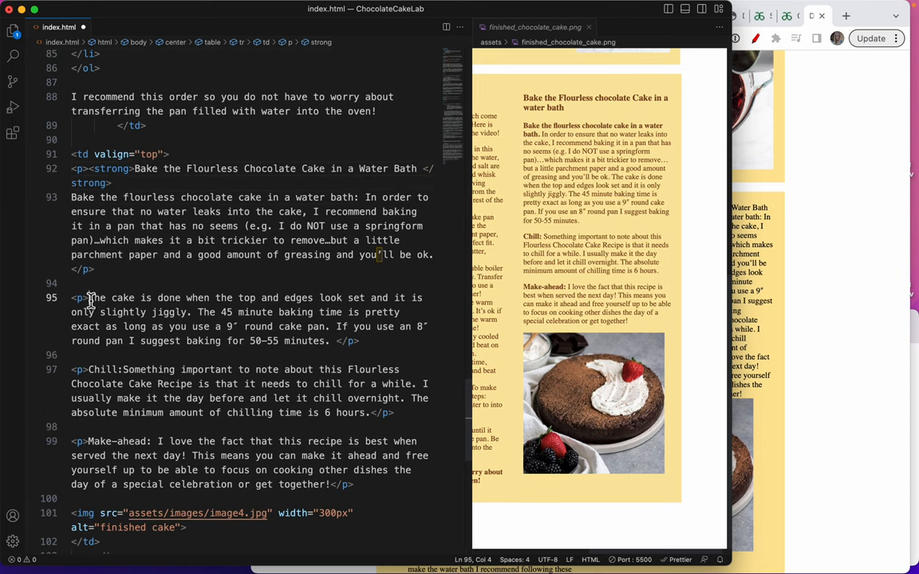
Delete the extra <p><strong> before 'The cake is done' and bold 'Chill:' and 'Make-ahead:'.
{"action": "type", "text": "<strong>"}
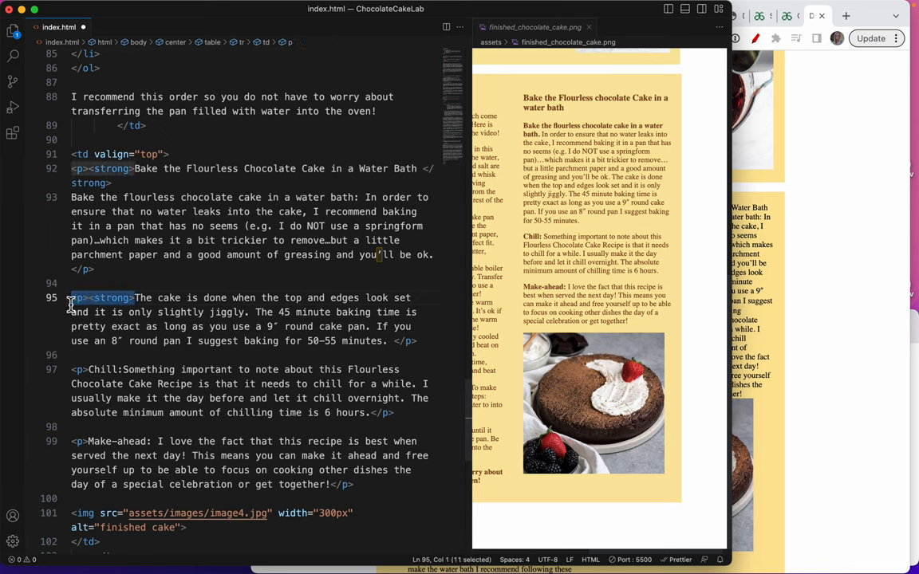
{"action": "key", "text": "Delete"}
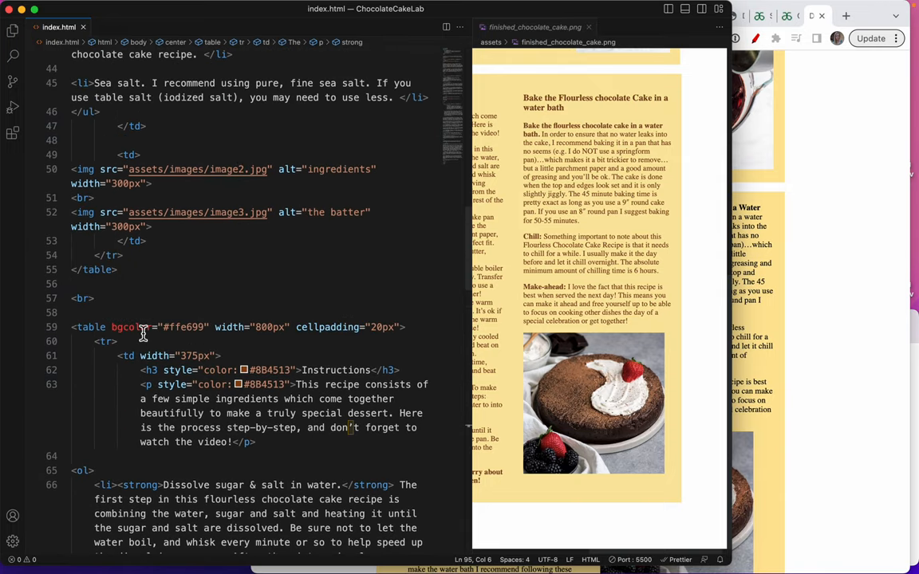
Add style="color: #8B4513" to the water bath, Chill, Make-ahead and recommendation paragraphs, fixing a broken tag.
{"action": "scroll", "scroll_direction": "down", "scroll_amount": 3}
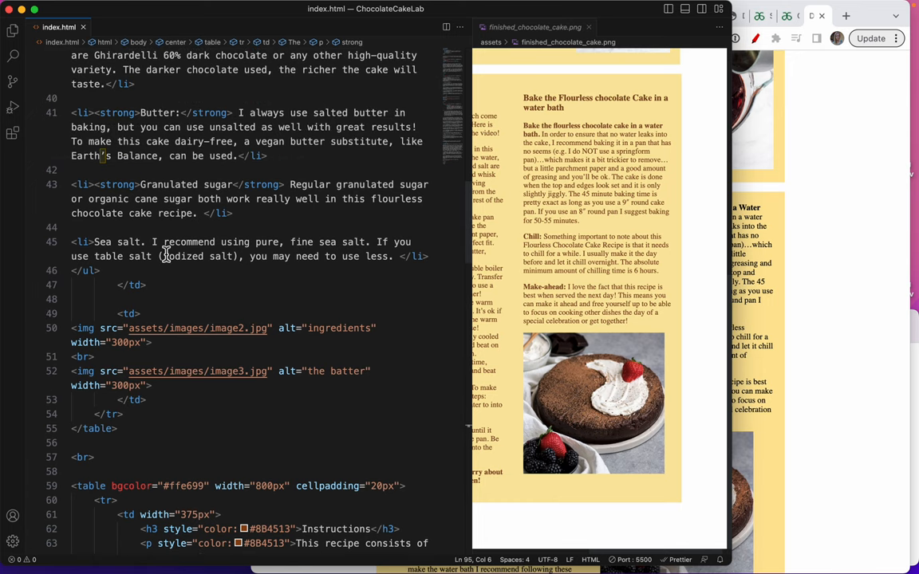
{"action": "scroll", "scroll_direction": "up", "scroll_amount": 3}
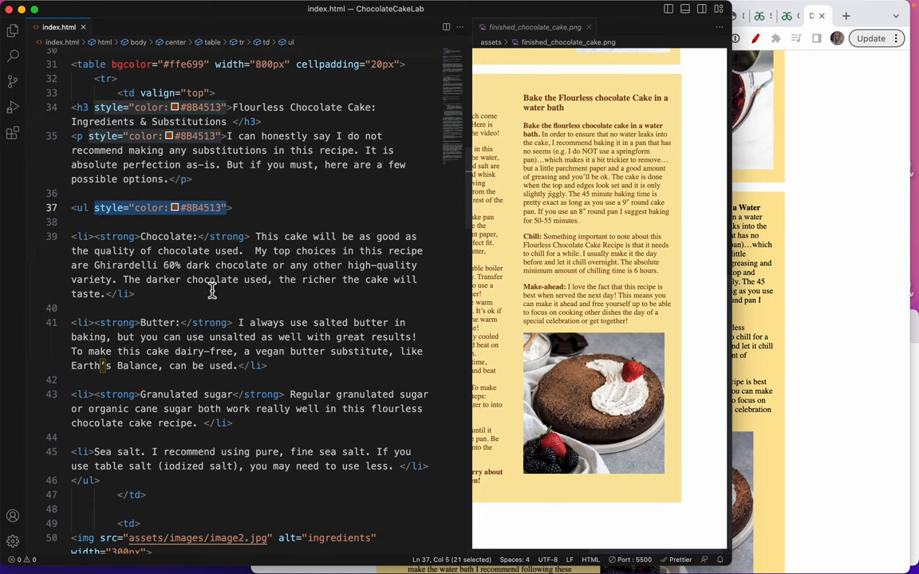
{"action": "scroll", "scroll_direction": "down", "scroll_amount": 3}
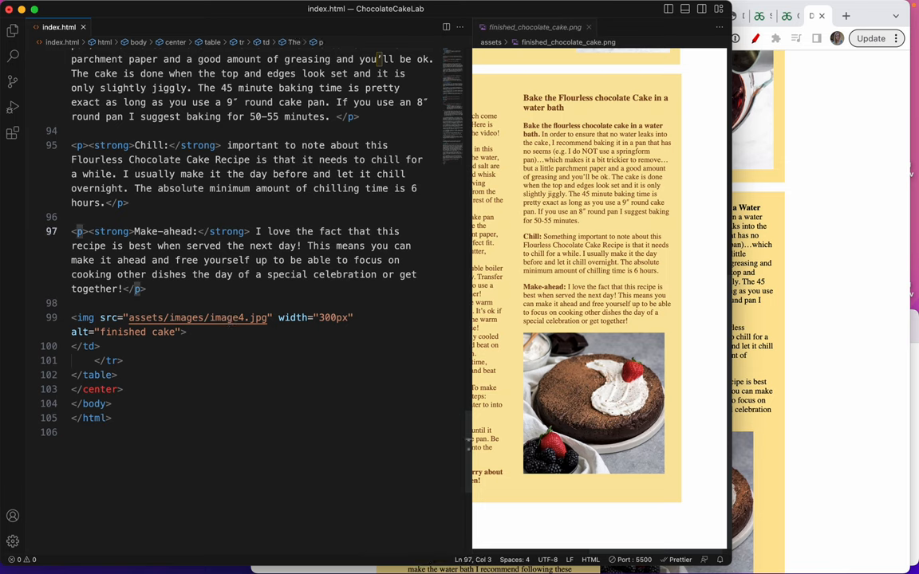
{"action": "type", "text": "style=\"color: #8B4513\""}
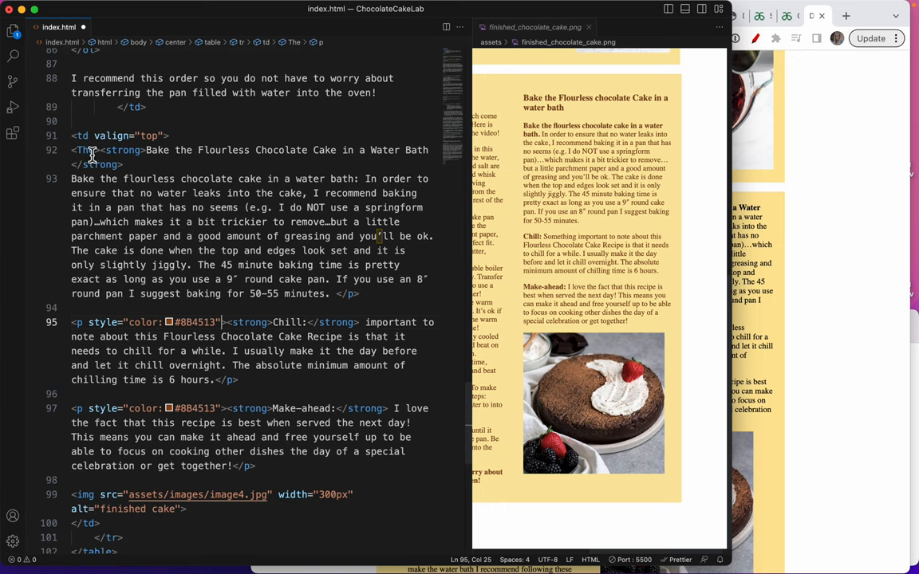
{"action": "double_click", "coordinate": [82, 150]}
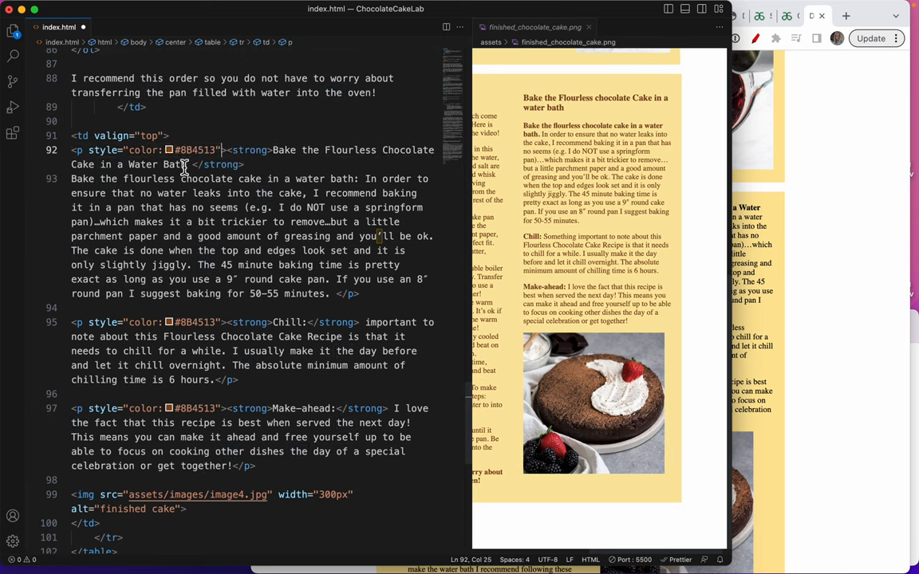
{"action": "scroll", "scroll_direction": "up", "scroll_amount": 3}
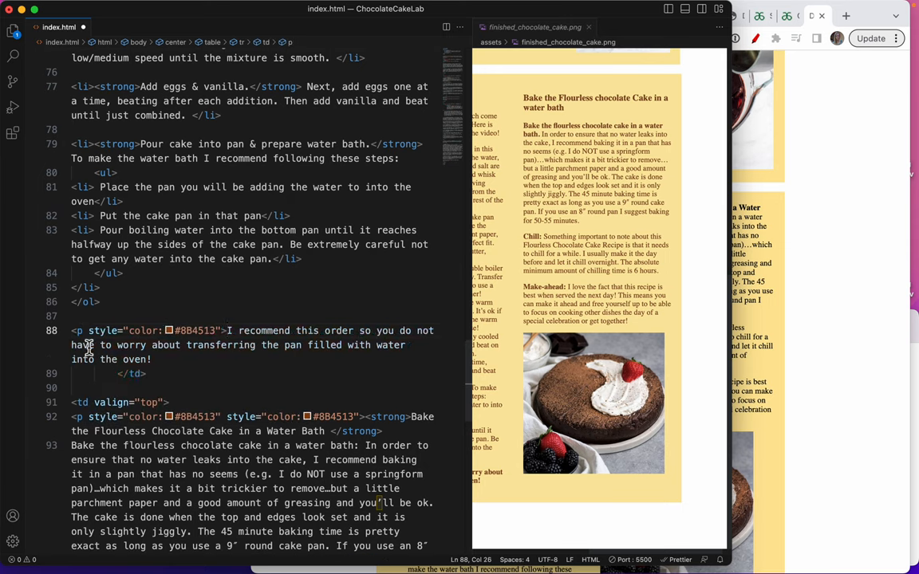
{"action": "type", "text": "<ol style=\"color:#8B4513\">"}
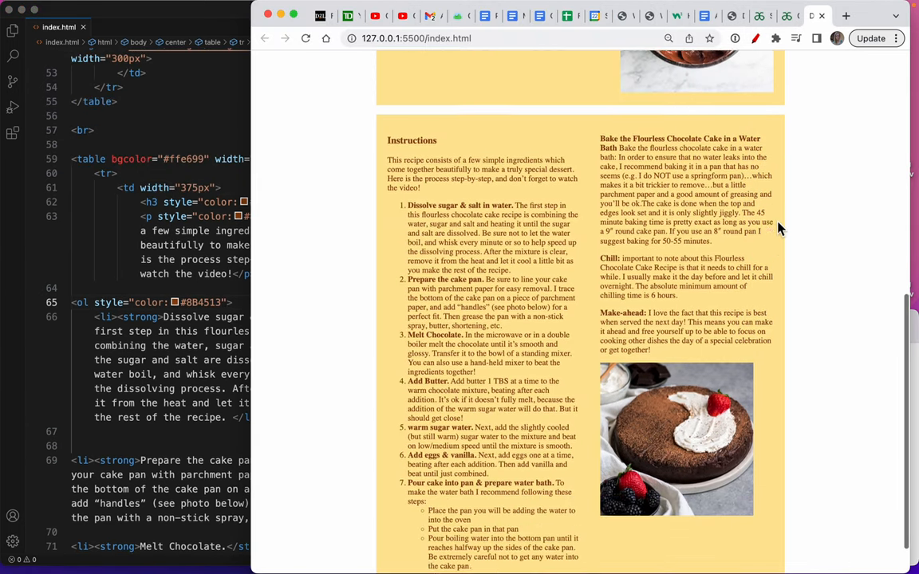
Scroll the Chrome preview at 127.0.0.1:5500 to review the Instructions table.
{"action": "scroll", "scroll_direction": "up", "scroll_amount": 3}
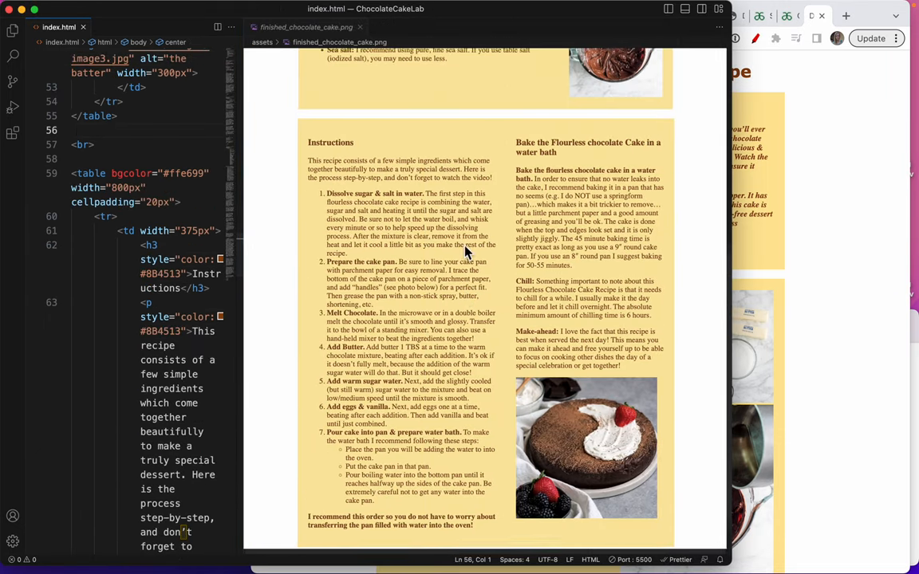
Wrap the 'I recommend this order' sentence on line 88 in <strong> tags.
{"action": "scroll", "scroll_direction": "down", "scroll_amount": 3}
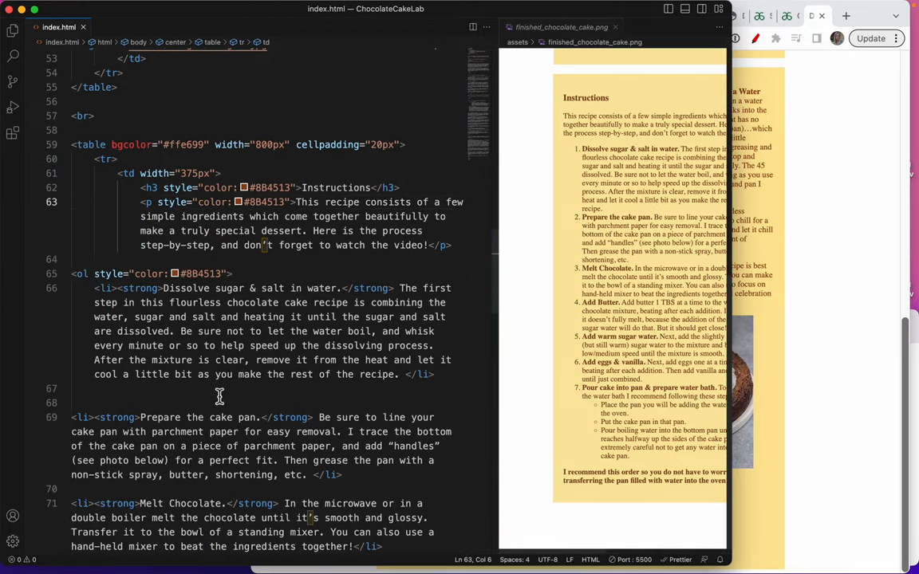
{"action": "scroll", "scroll_direction": "down", "scroll_amount": 3}
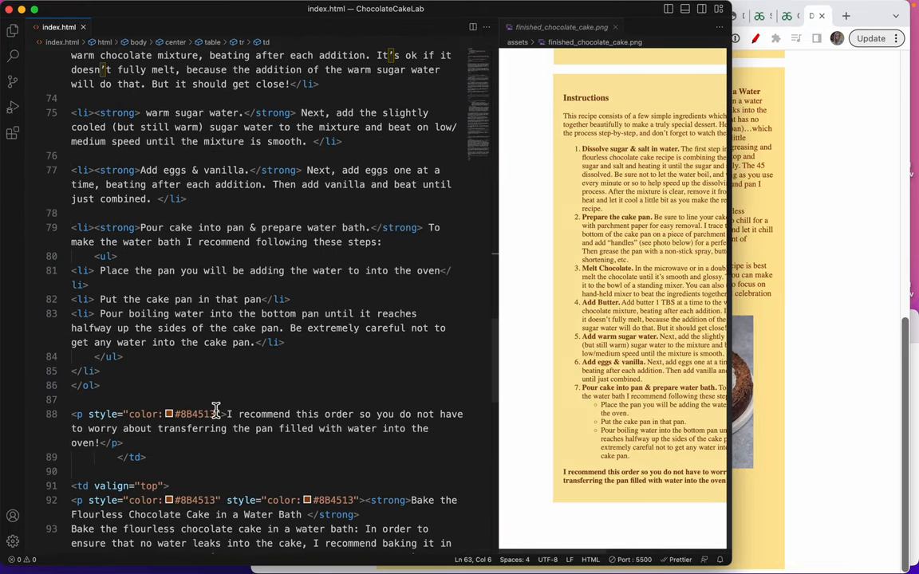
{"action": "scroll", "scroll_direction": "down", "scroll_amount": 3}
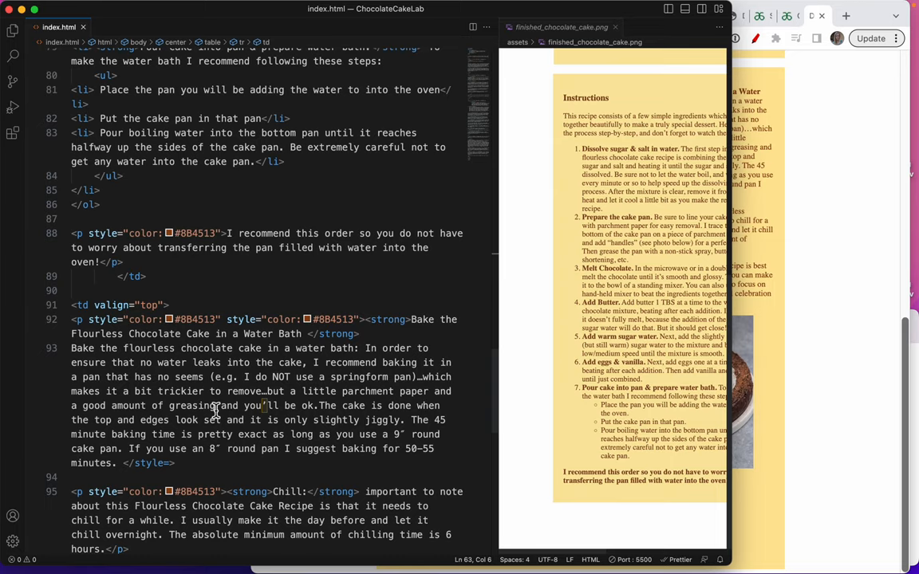
{"action": "scroll", "scroll_direction": "down", "scroll_amount": 3}
{"action": "type", "text": "I rec"}
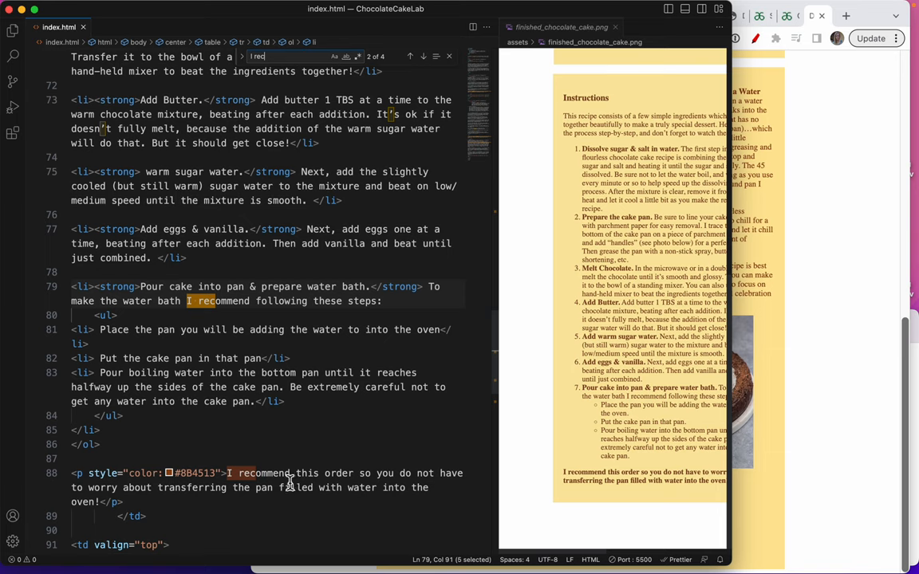
{"action": "mouse_move", "coordinate": [186, 473]}
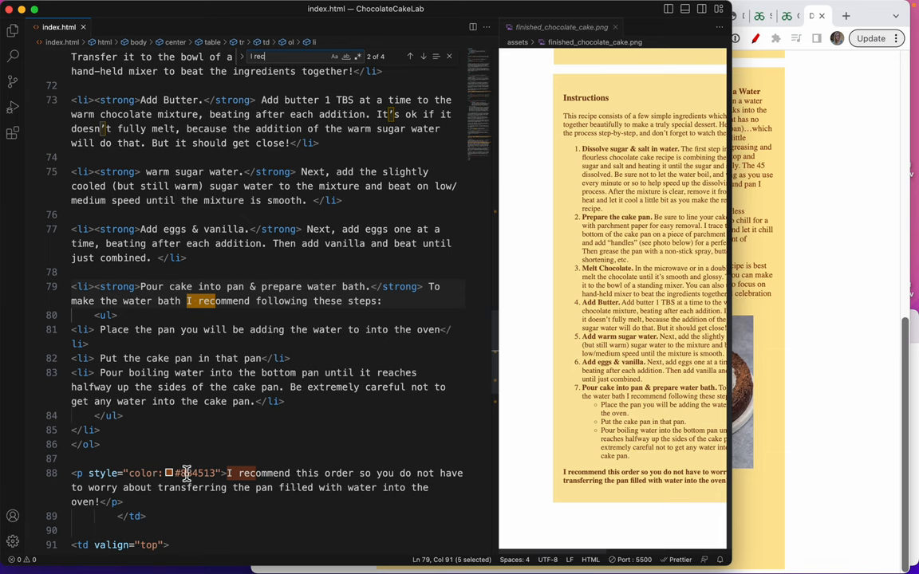
{"action": "mouse_move", "coordinate": [231, 473]}
{"action": "type", "text": "> <strong"}
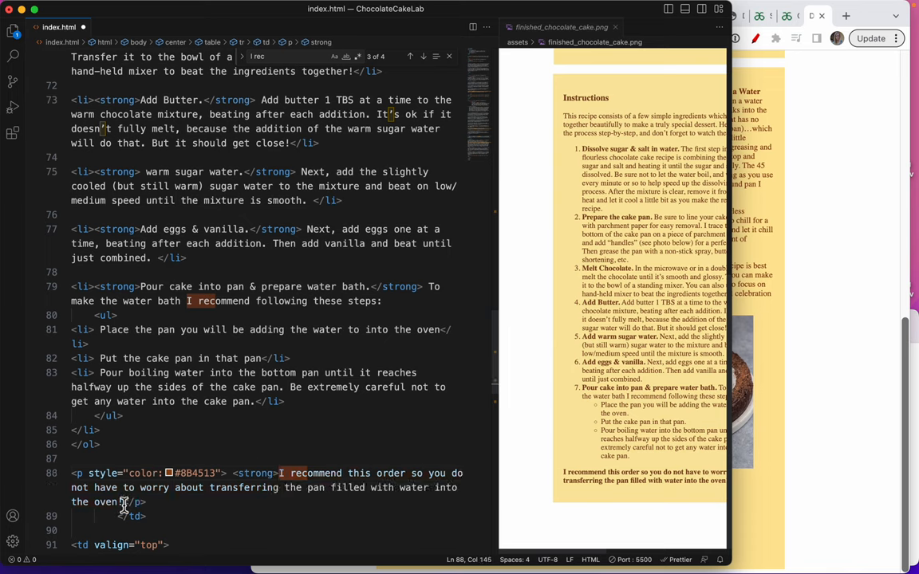
{"action": "type", "text": "</strong>"}
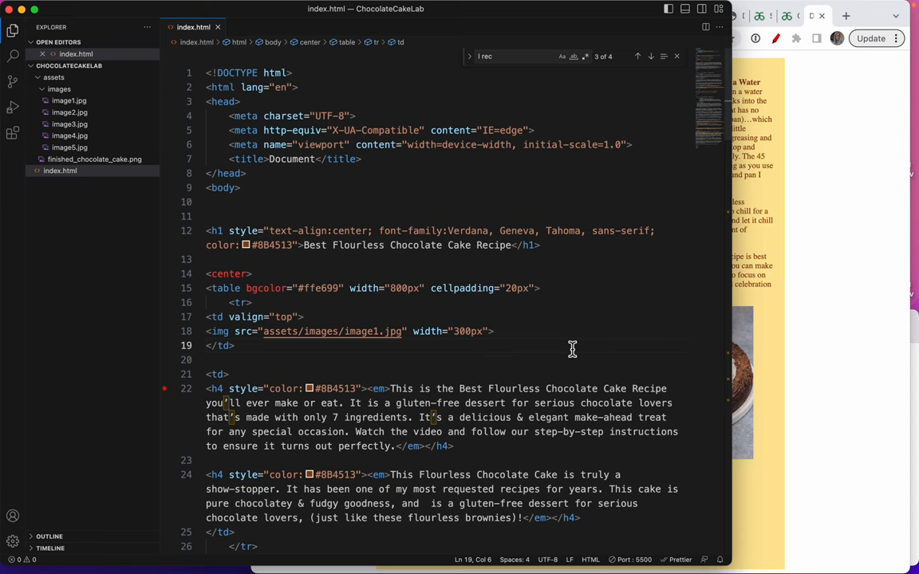
{"action": "scroll", "scroll_direction": "down", "scroll_amount": 3}
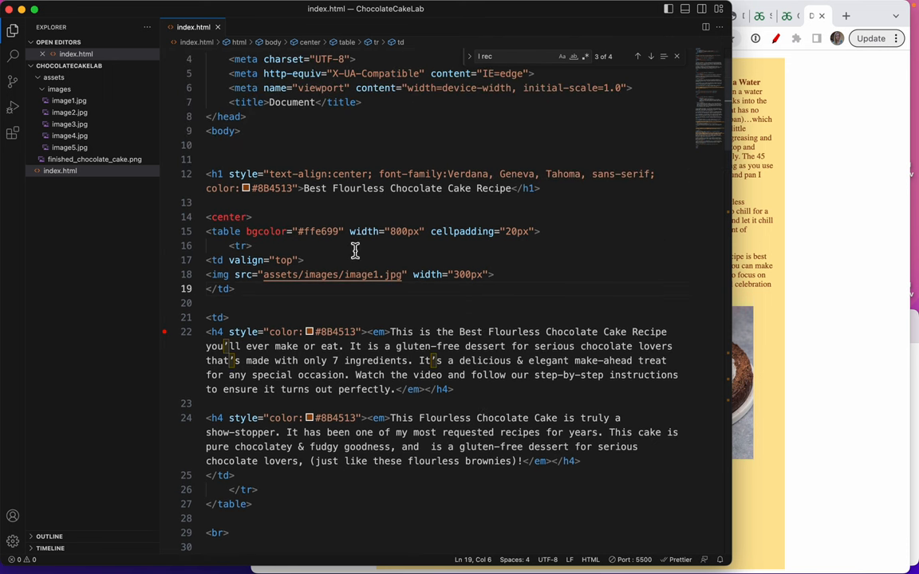
{"action": "double_click", "coordinate": [222, 217]}
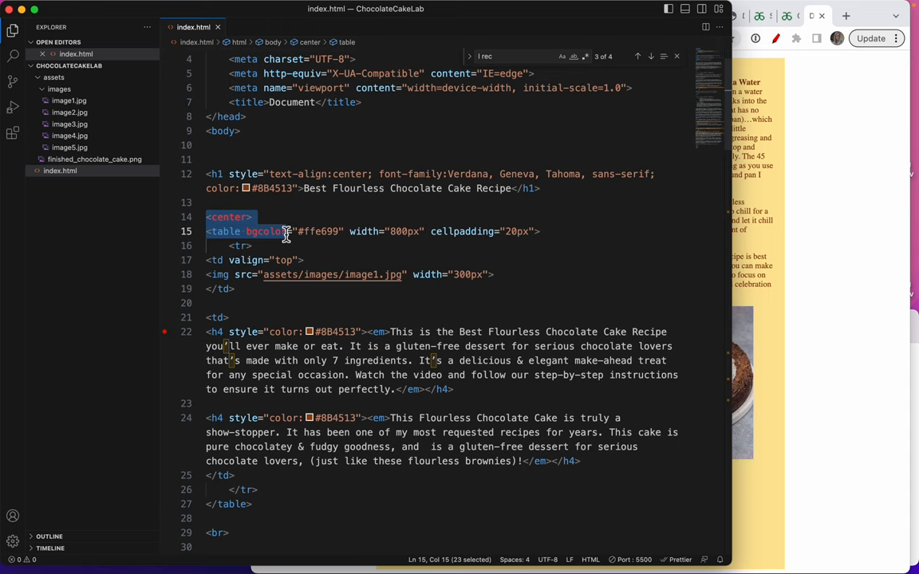
{"action": "scroll", "scroll_direction": "down", "scroll_amount": 3}
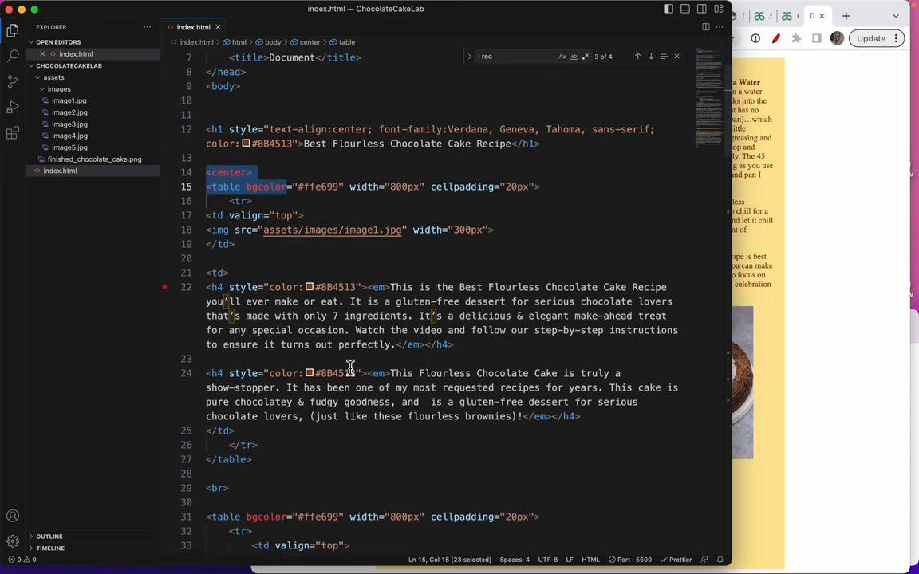
{"action": "scroll", "scroll_direction": "down", "scroll_amount": 3}
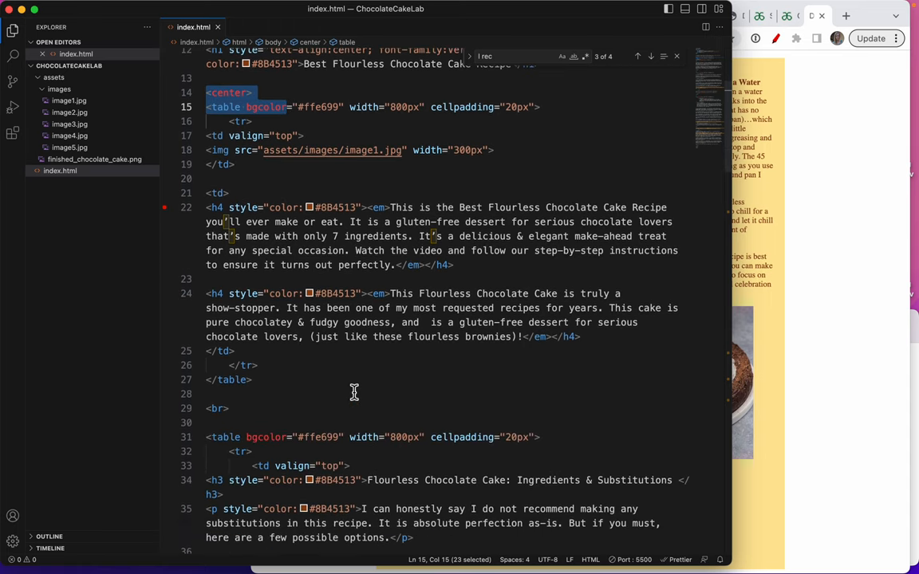
{"action": "scroll", "scroll_direction": "down", "scroll_amount": 3}
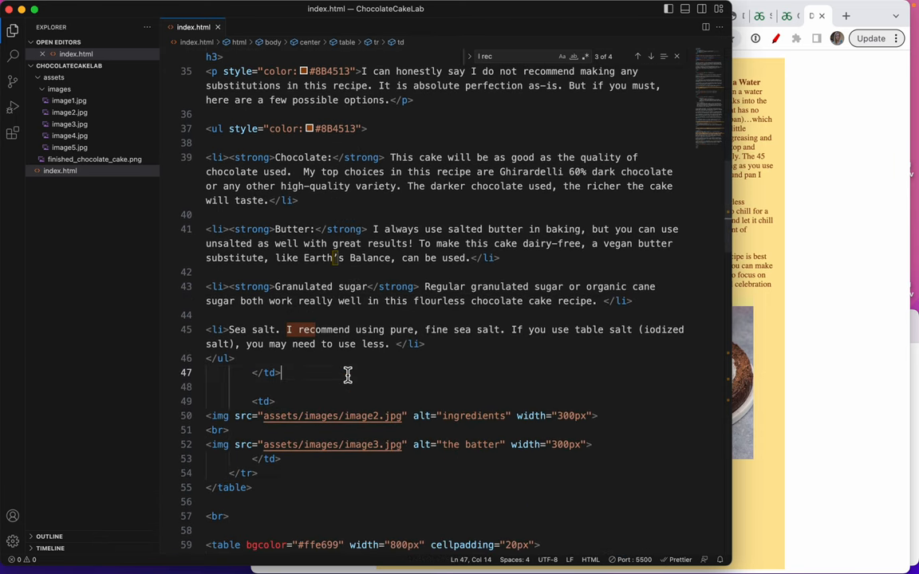
{"action": "scroll", "scroll_direction": "down", "scroll_amount": 3}
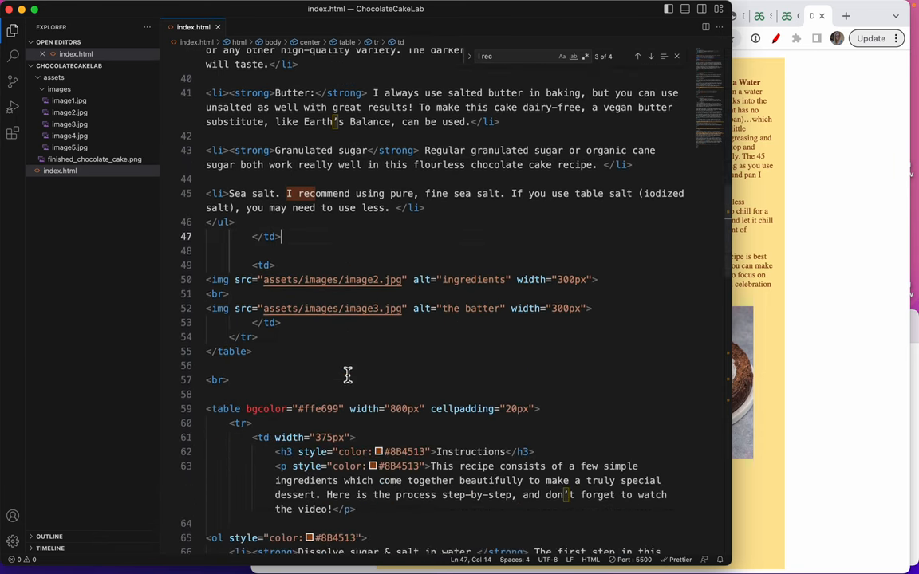
{"action": "scroll", "scroll_direction": "down", "scroll_amount": 3}
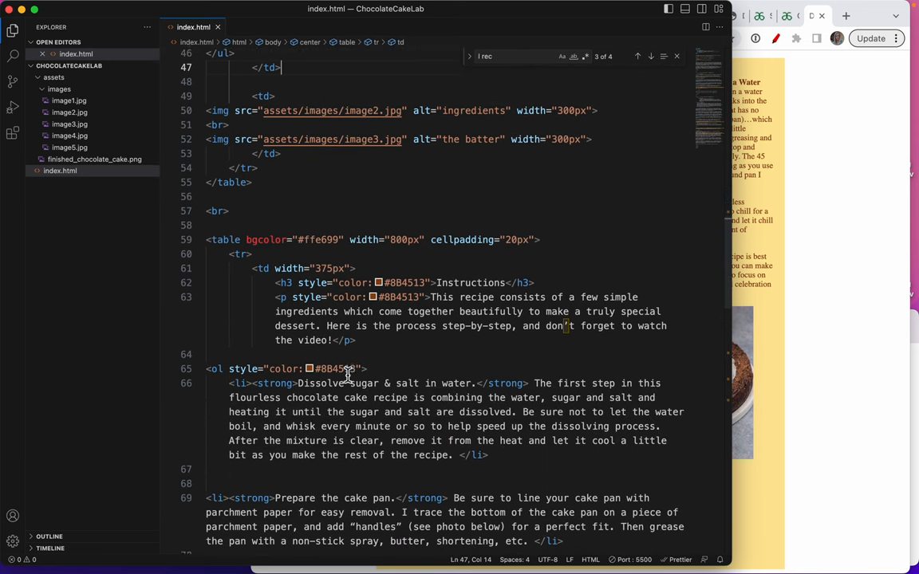
{"action": "scroll", "scroll_direction": "down", "scroll_amount": 3}
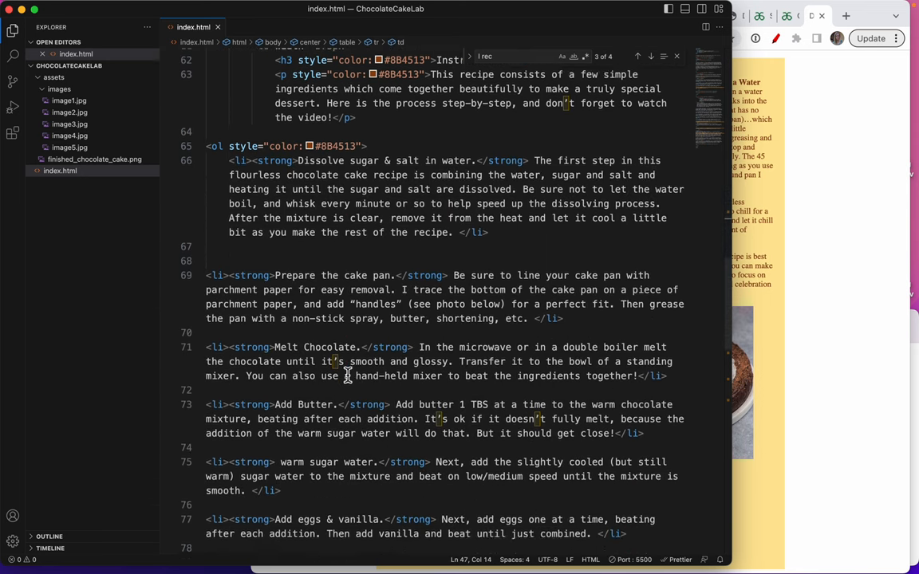
{"action": "right_click", "coordinate": [347, 376]}
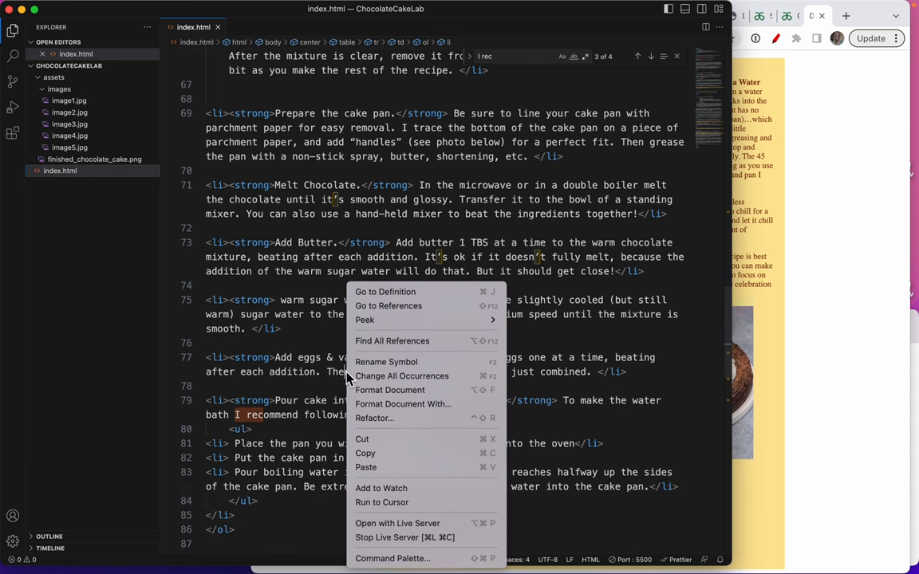
{"action": "mouse_move", "coordinate": [606, 67]}
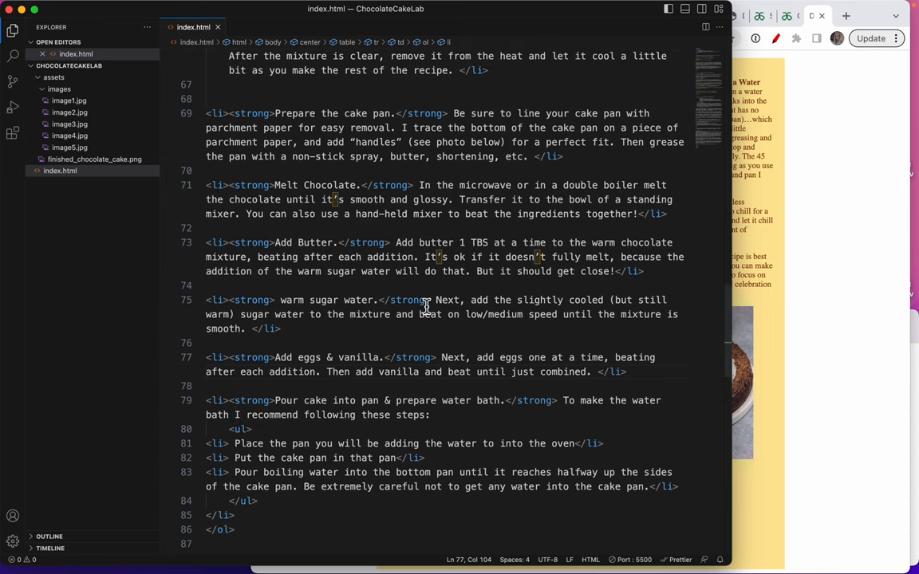
{"action": "scroll", "scroll_direction": "down", "scroll_amount": 3}
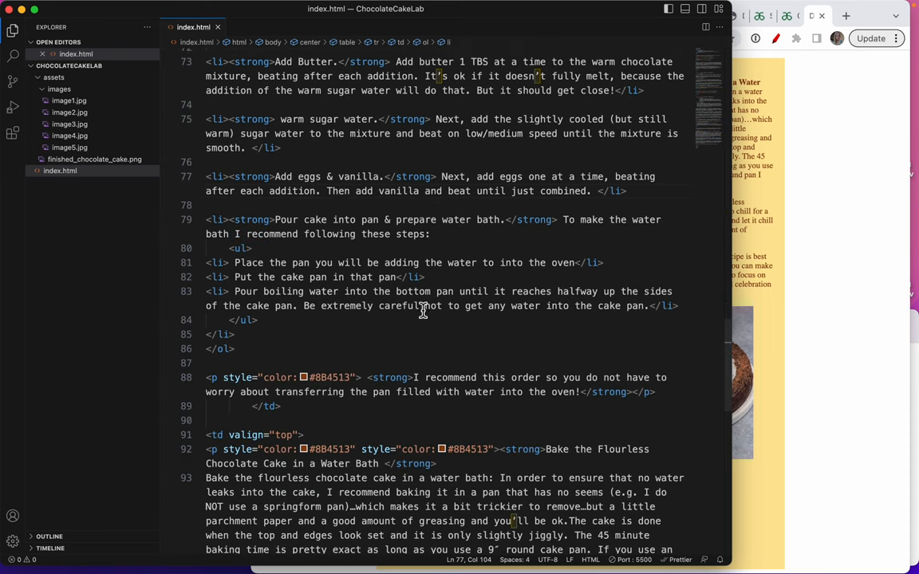
{"action": "scroll", "scroll_direction": "down", "scroll_amount": 3}
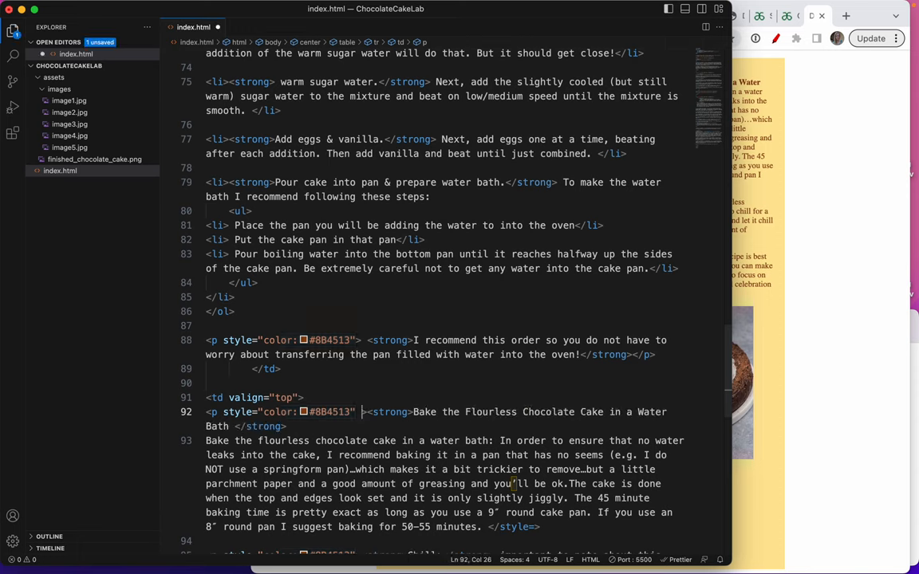
Delete the duplicate style attribute and leftover space before <strong> on line 92.
{"action": "key", "text": "Backspace"}
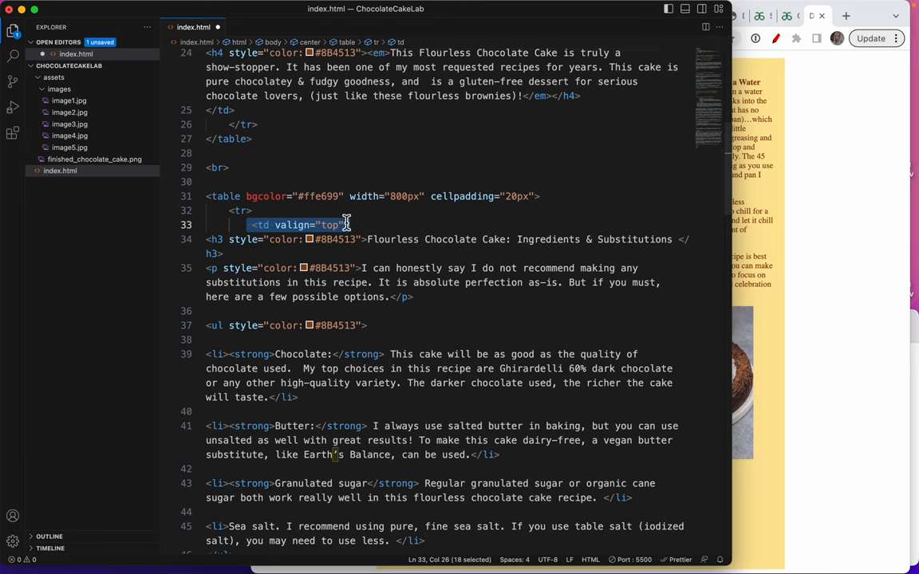
Add valign="top" to the ingredient images <td> on line 49.
{"action": "scroll", "scroll_direction": "down", "scroll_amount": 3}
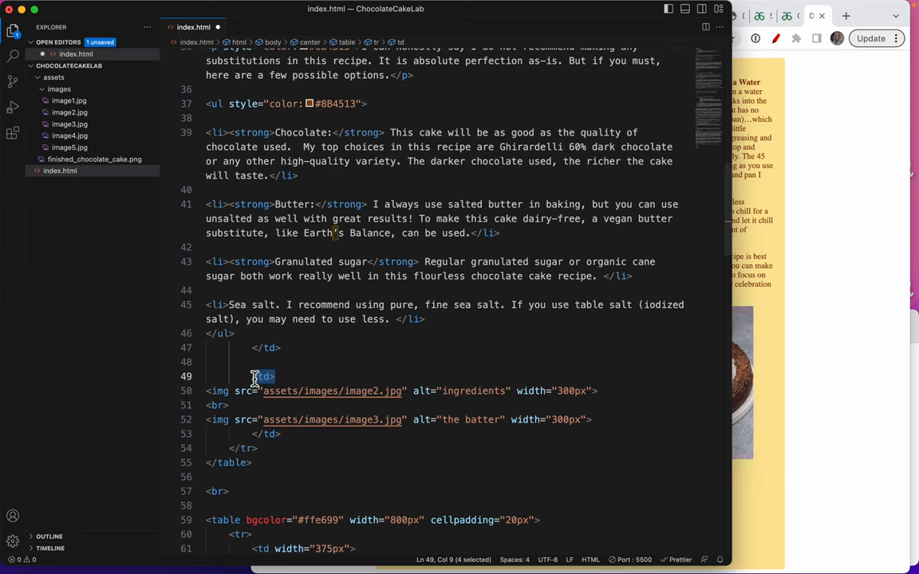
{"action": "type", "text": "valign=\"top\""}
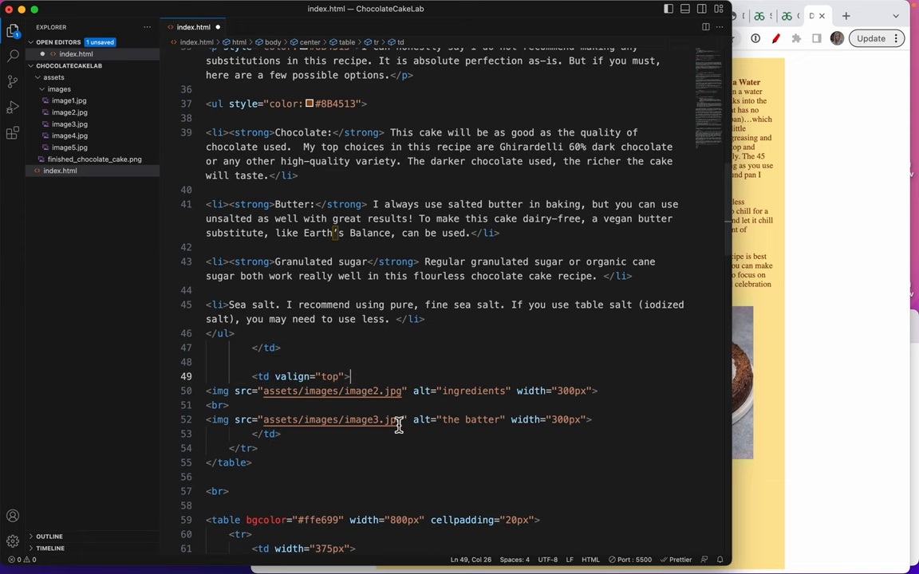
{"action": "scroll", "scroll_direction": "down", "scroll_amount": 3}
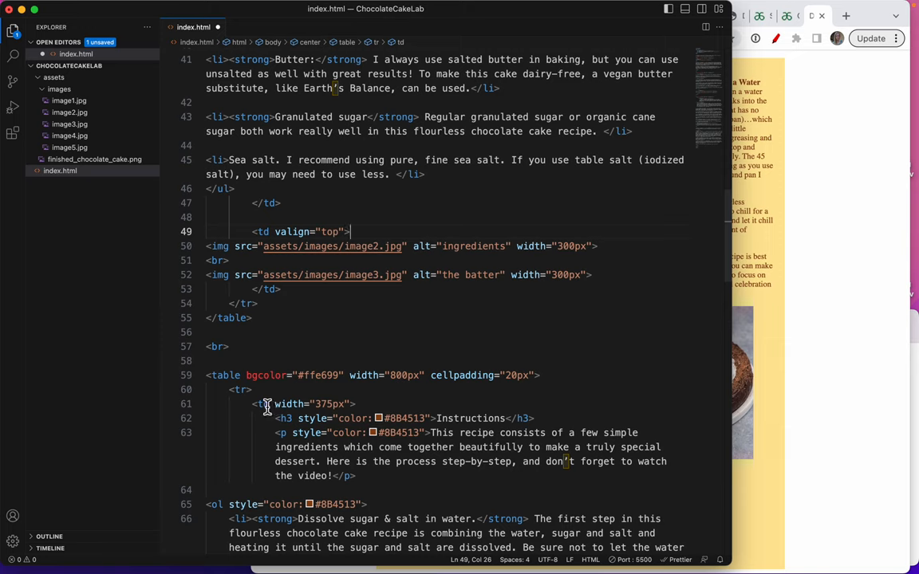
{"action": "mouse_move", "coordinate": [355, 403]}
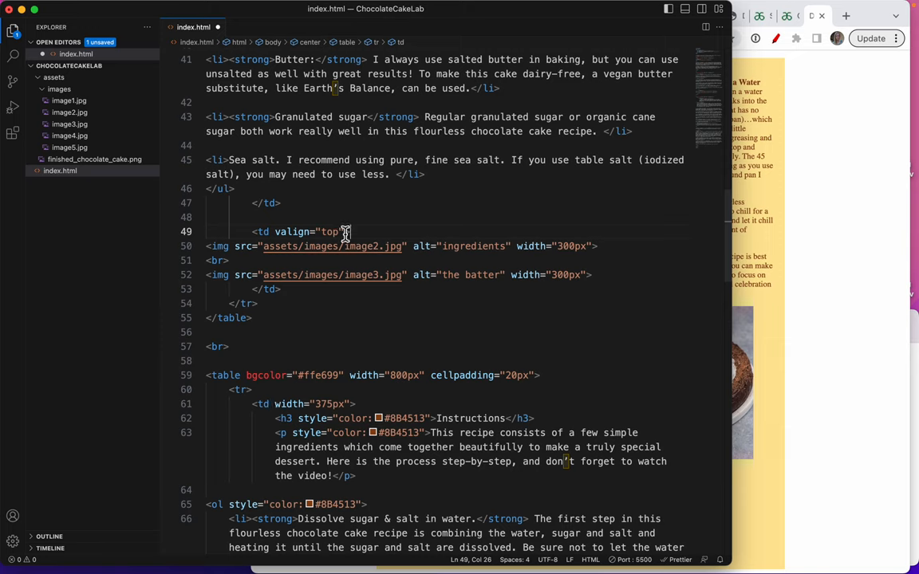
Add valign="top" to the 375px Instructions <td> on line 61 and save index.html.
{"action": "left_click_drag", "start_coordinate": [349, 231], "coordinate": [275, 232]}
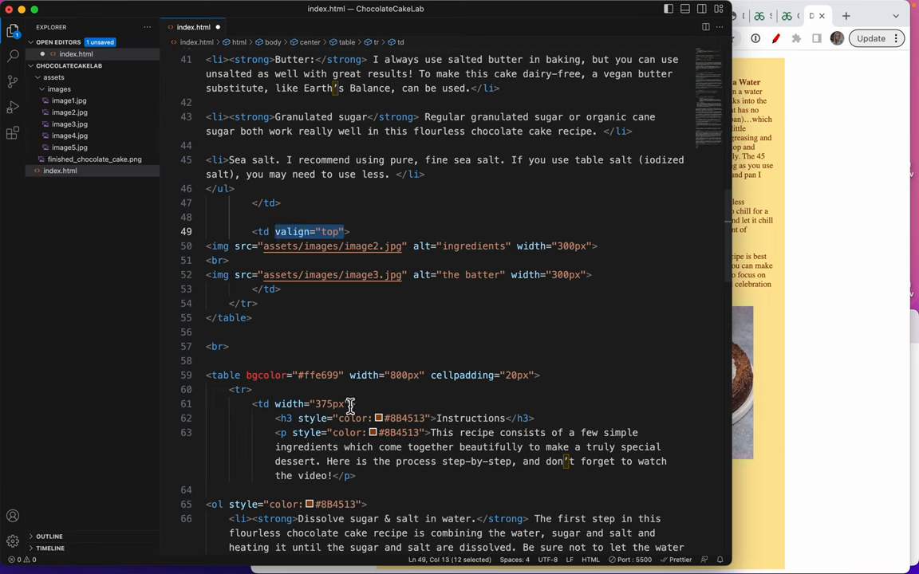
{"action": "type", "text": "valign=\"top\""}
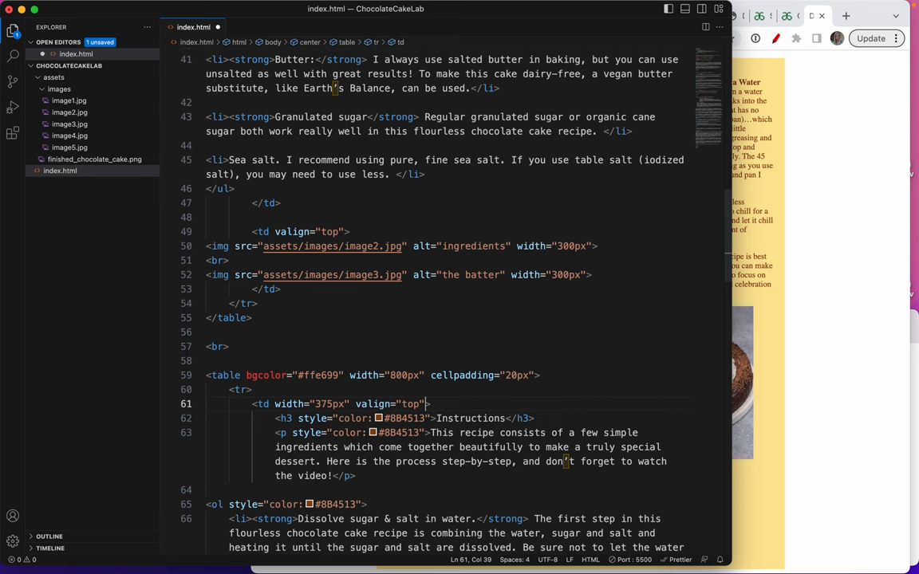
{"action": "scroll", "scroll_direction": "down", "scroll_amount": 3}
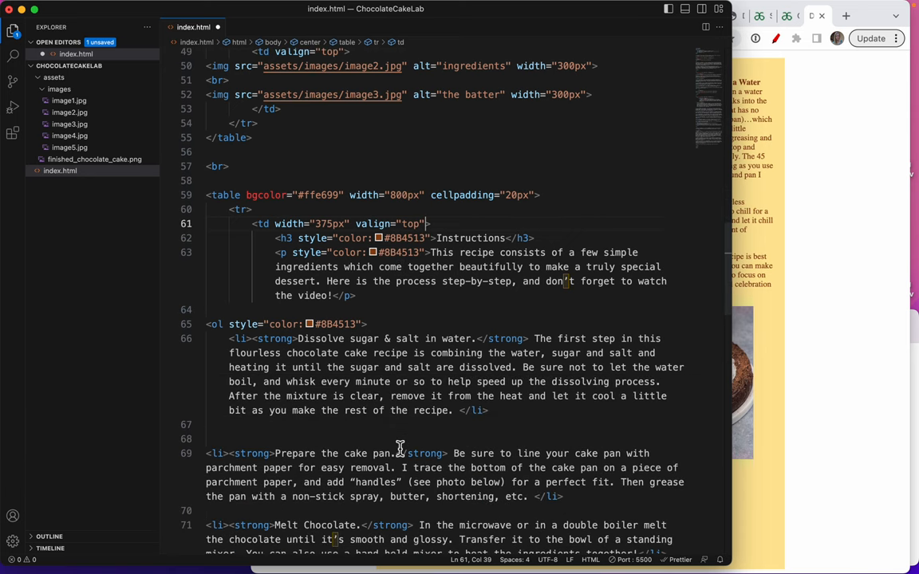
{"action": "scroll", "scroll_direction": "down", "scroll_amount": 3}
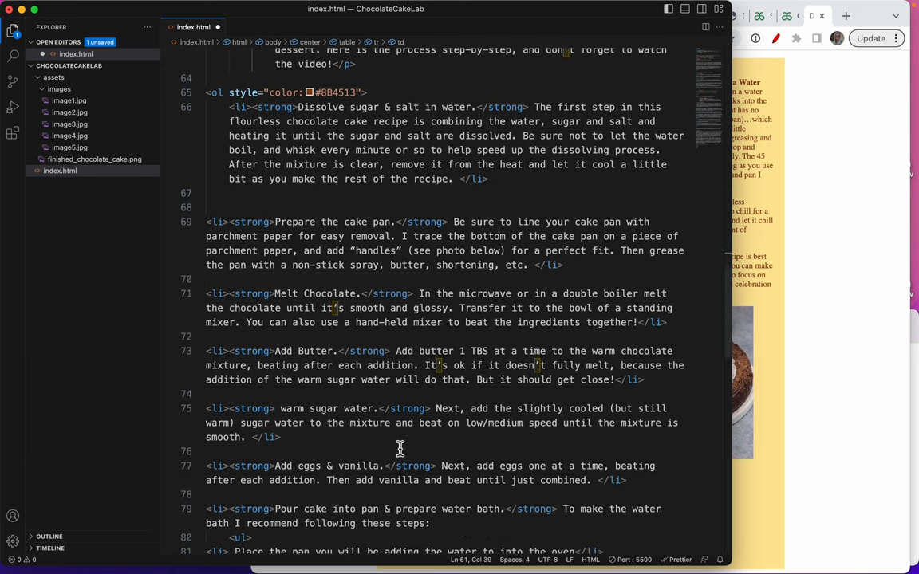
{"action": "scroll", "scroll_direction": "down", "scroll_amount": 3}
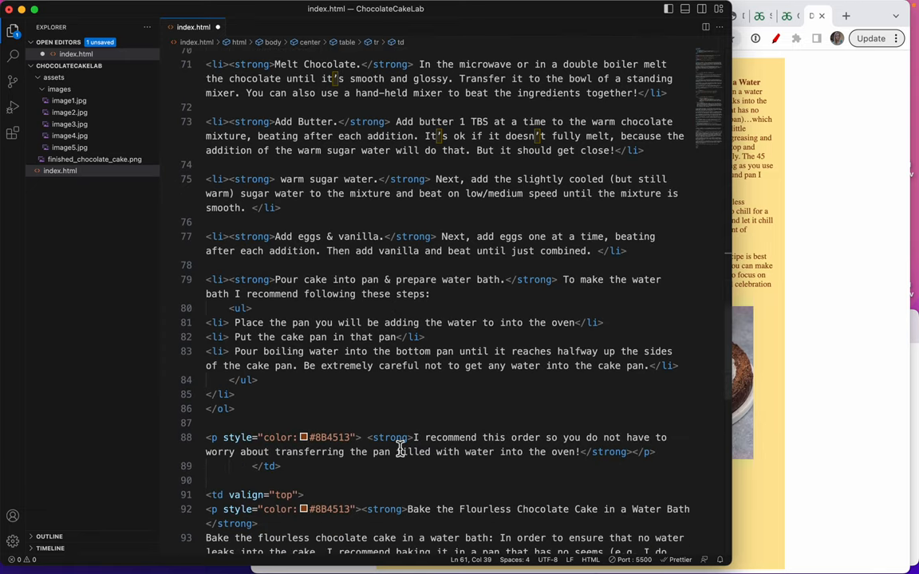
{"action": "scroll", "scroll_direction": "down", "scroll_amount": 3}
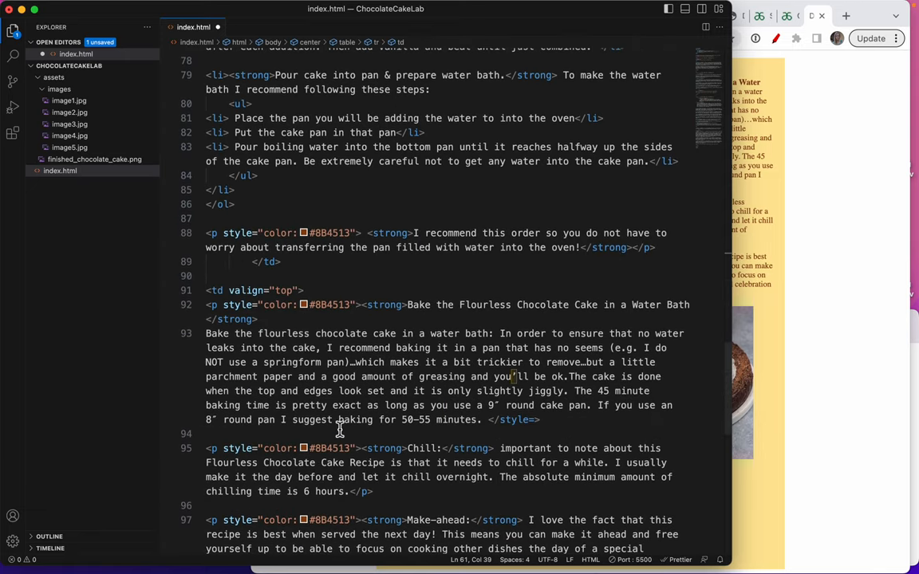
{"action": "scroll", "scroll_direction": "down", "scroll_amount": 3}
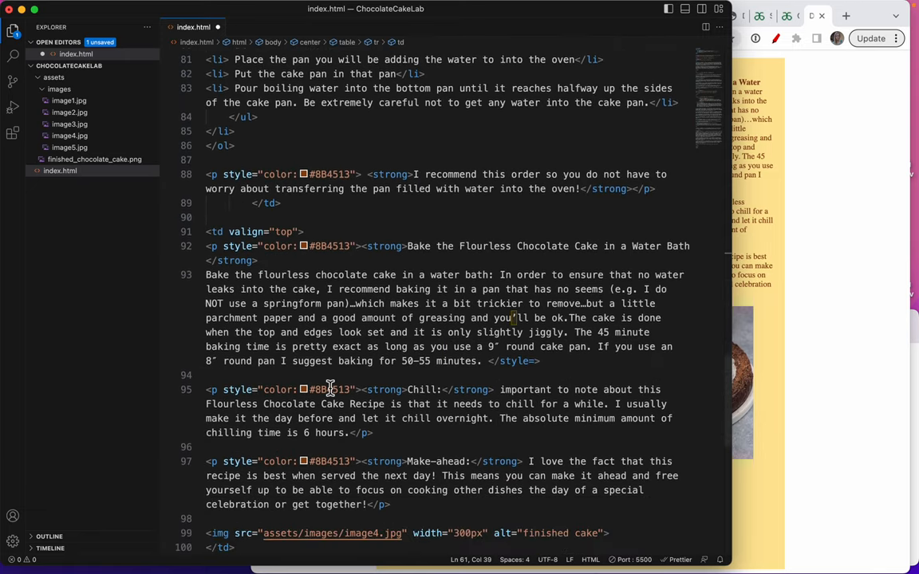
{"action": "scroll", "scroll_direction": "down", "scroll_amount": 3}
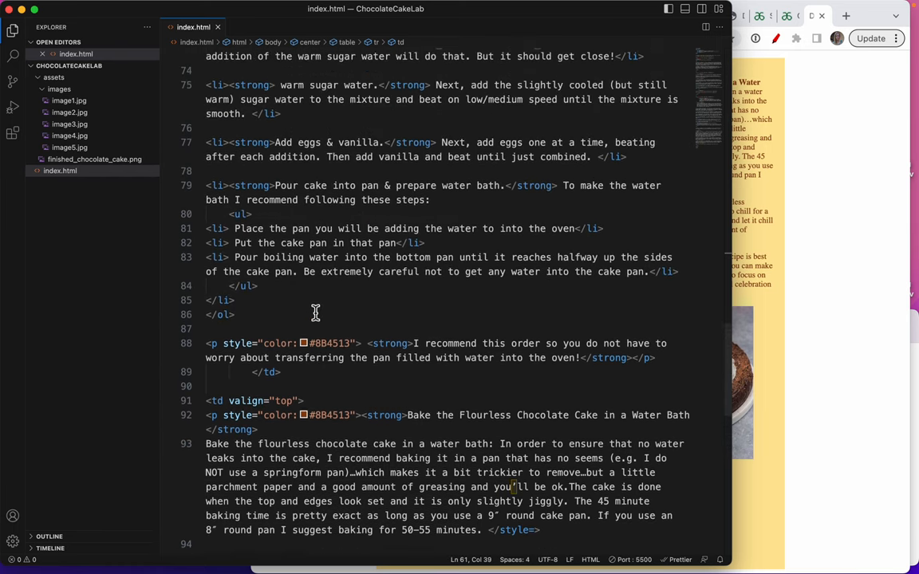
{"action": "scroll", "scroll_direction": "up", "scroll_amount": 3}
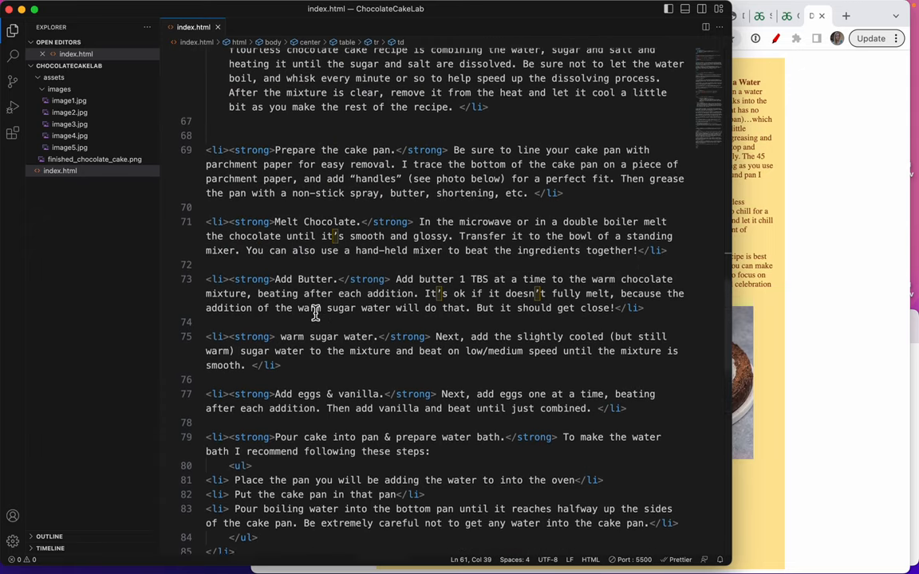
{"action": "scroll", "scroll_direction": "up", "scroll_amount": 3}
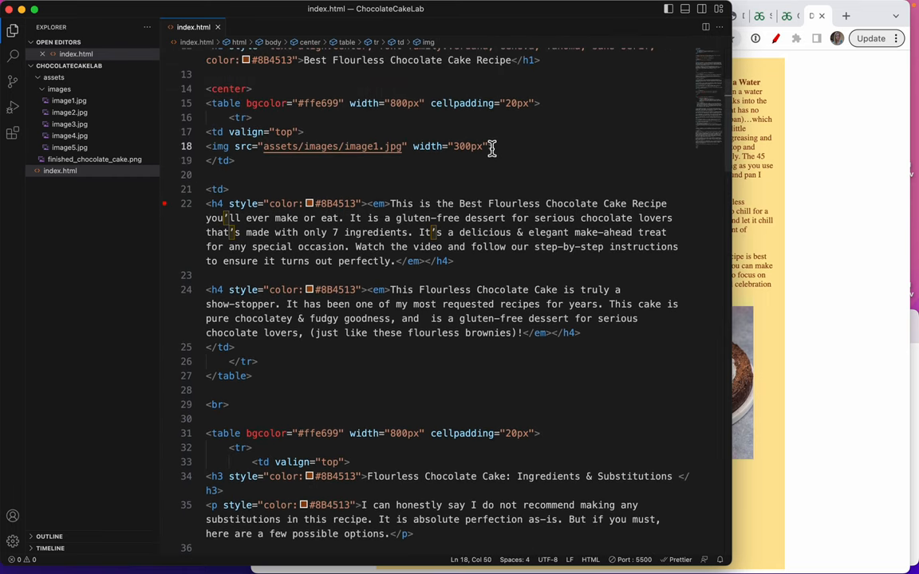
Add alt="cake slice" to the image1.jpg img tag on line 18.
{"action": "type", "text": "alt"}
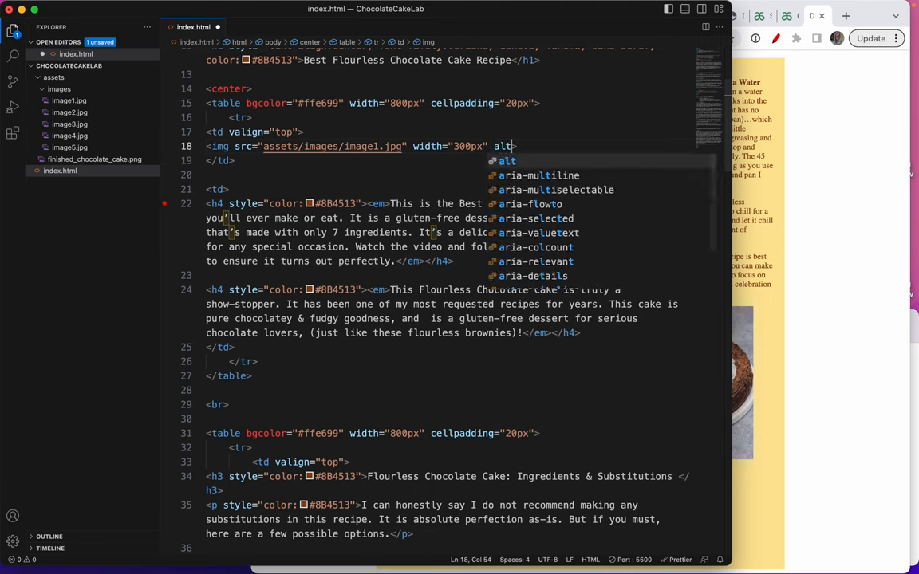
{"action": "type", "text": "=\""}
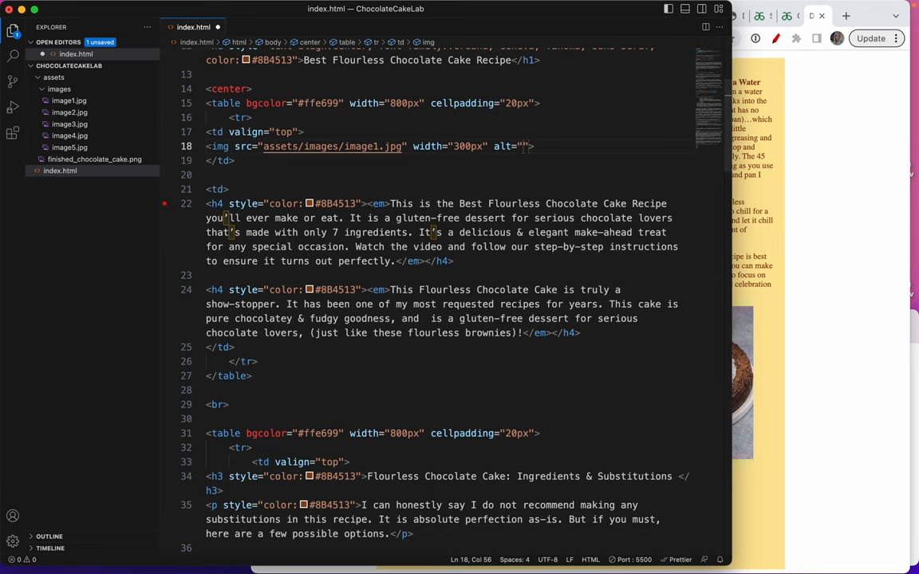
{"action": "type", "text": "cake"}
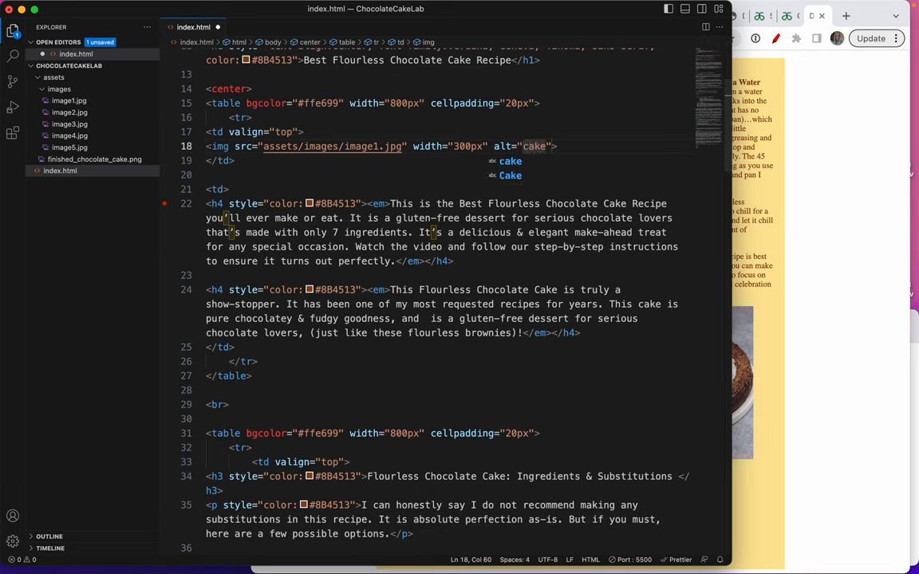
{"action": "type", "text": "slice"}
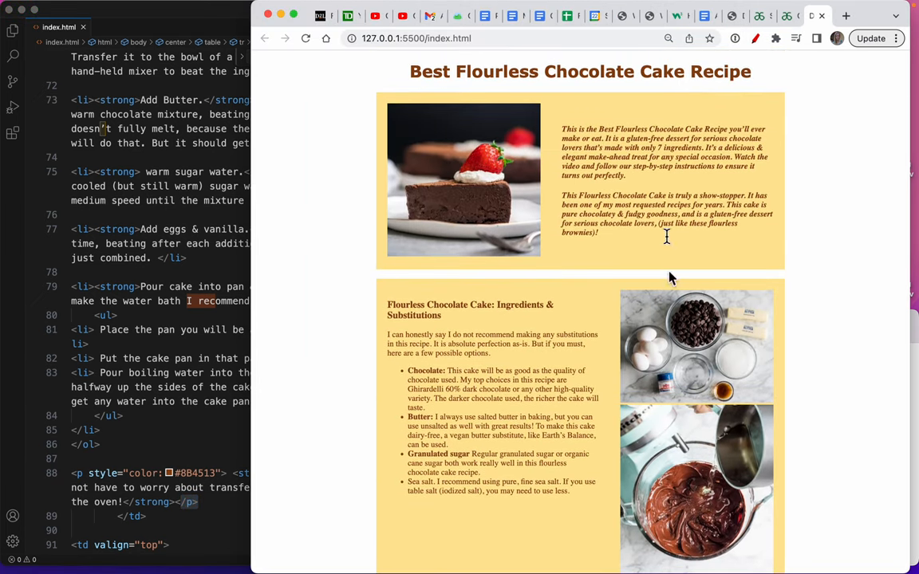
Scroll down the Chrome preview to view the cake images and ingredients section.
{"action": "scroll", "scroll_direction": "down", "scroll_amount": 3}
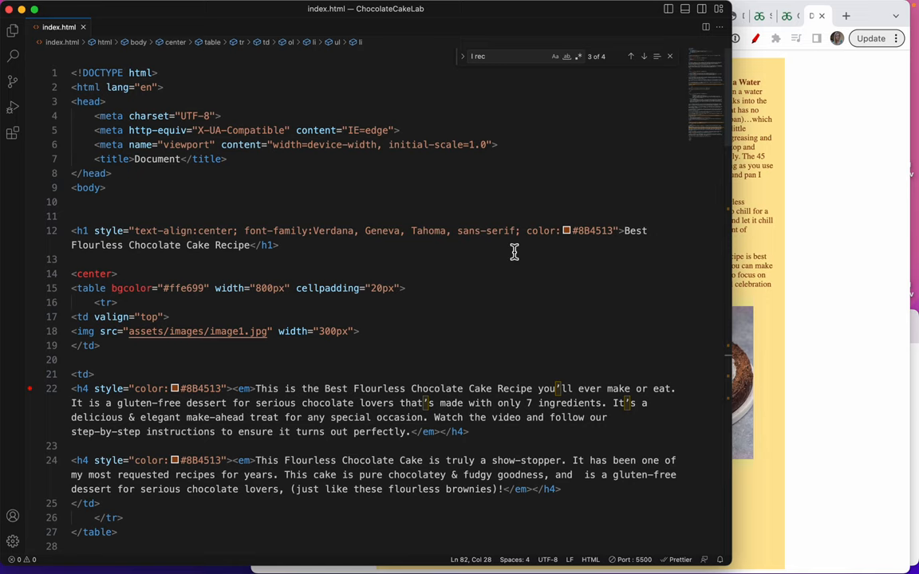
Select the word center in the opening <center> tag on line 14.
{"action": "left_click", "coordinate": [118, 274]}
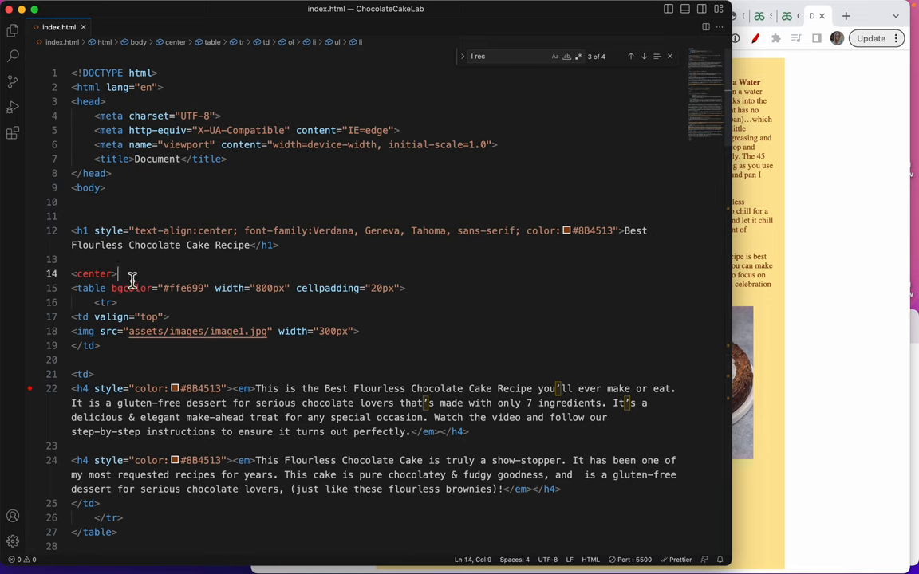
{"action": "double_click", "coordinate": [94, 274]}
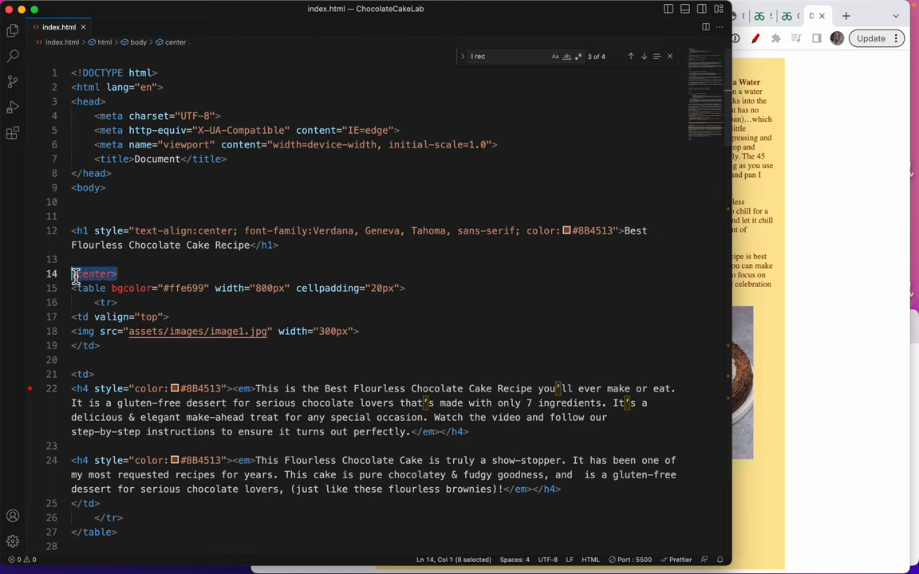